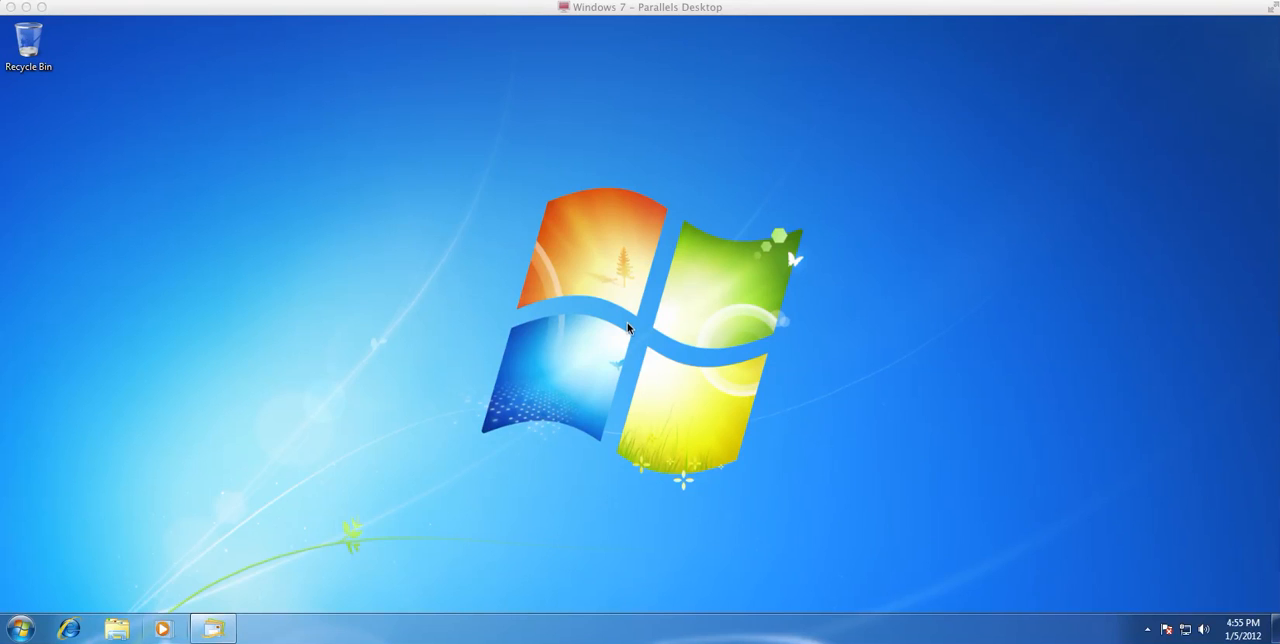
mouse_move(624, 312)
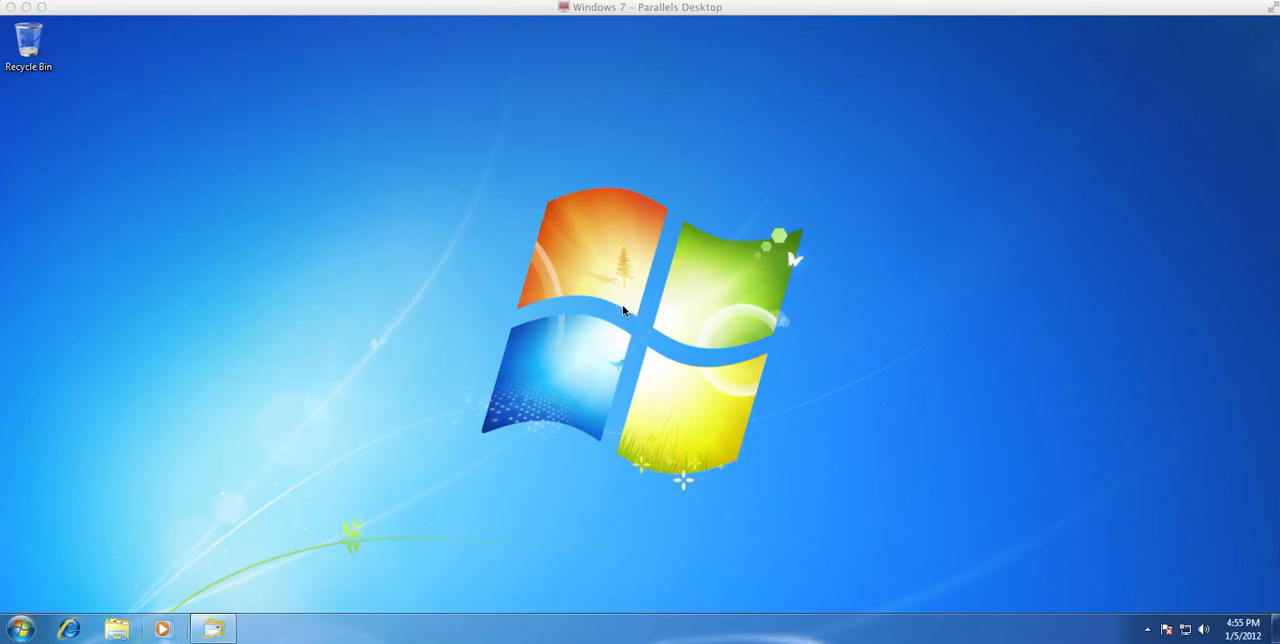
mouse_move(212, 496)
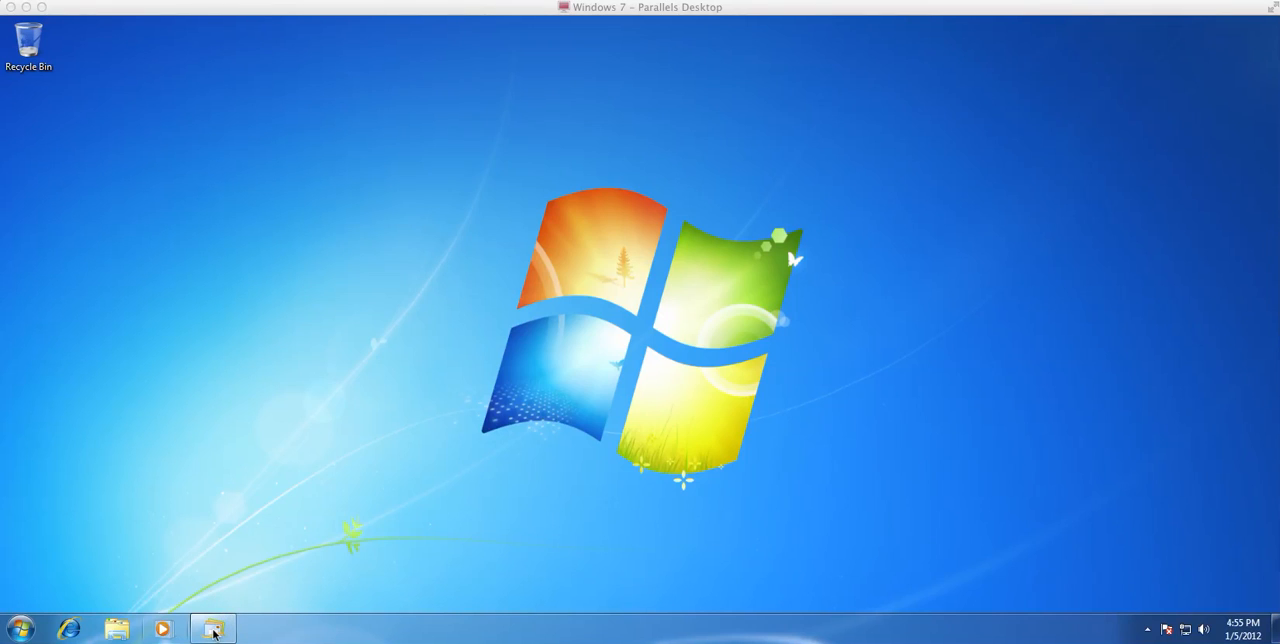
- Bring up Windows Live Mail showing the Welcome to lamnia email with VPN login details
left_click(212, 628)
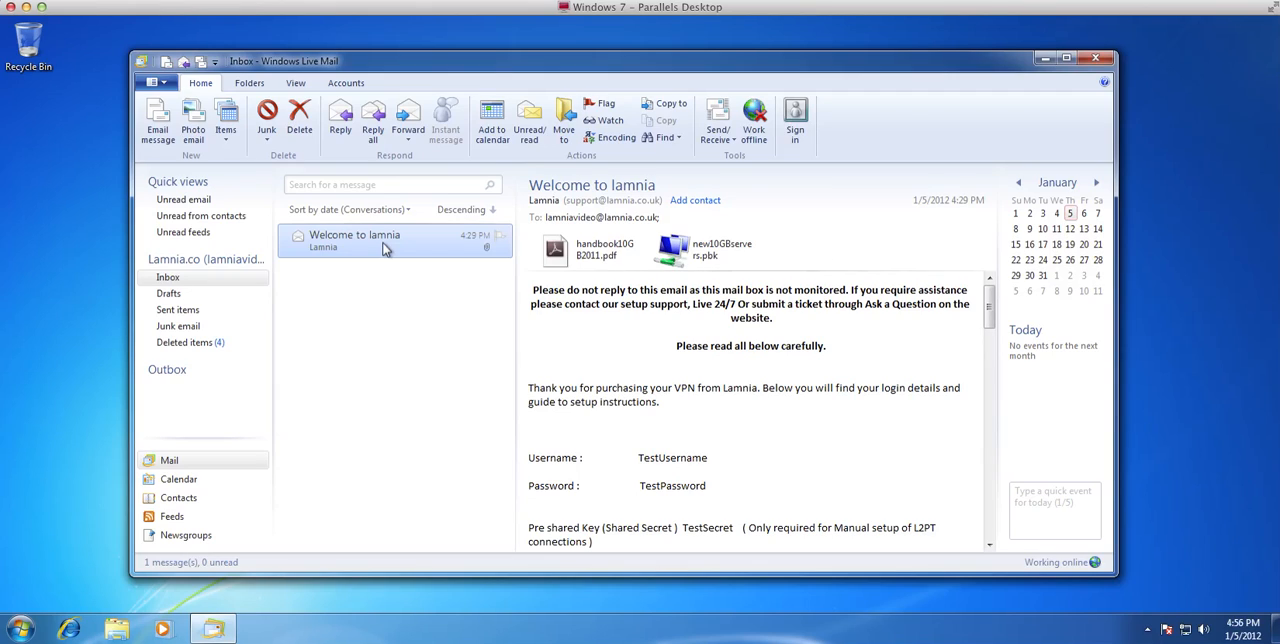
mouse_move(378, 252)
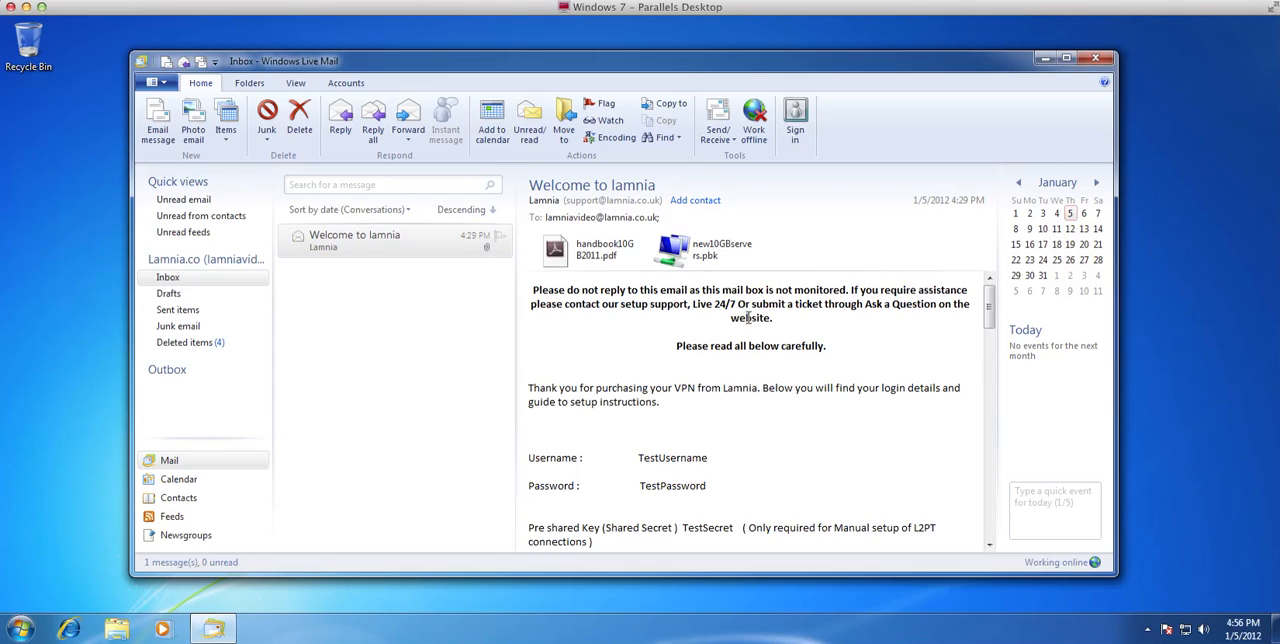
mouse_move(824, 298)
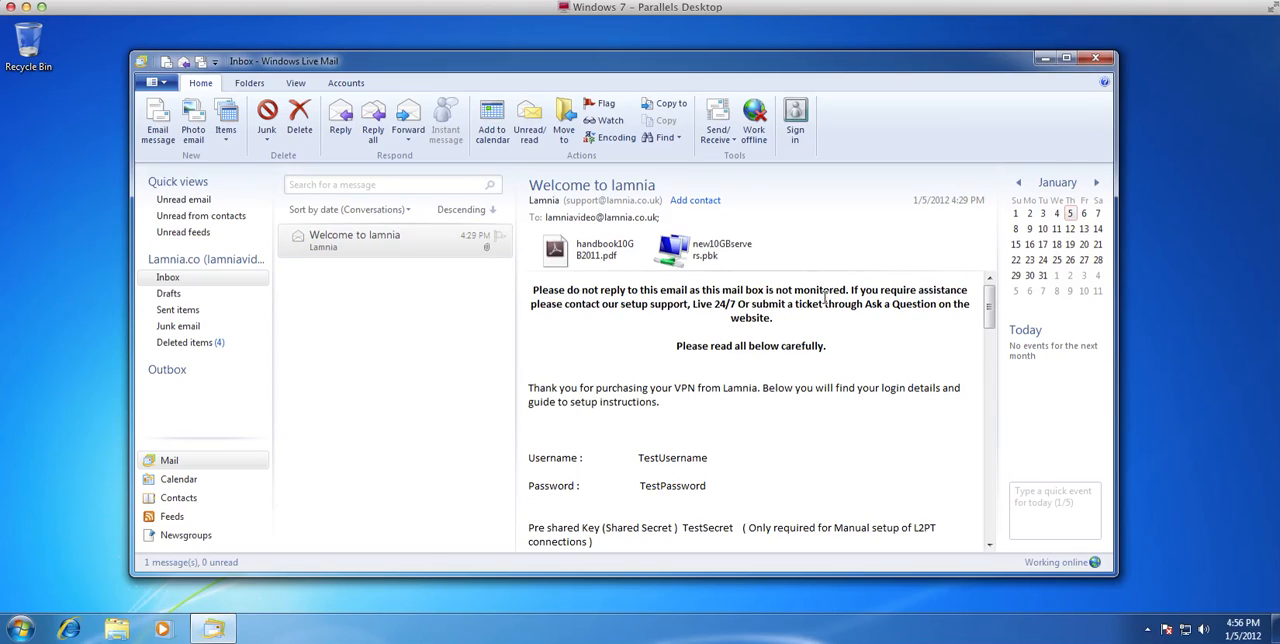
mouse_move(864, 320)
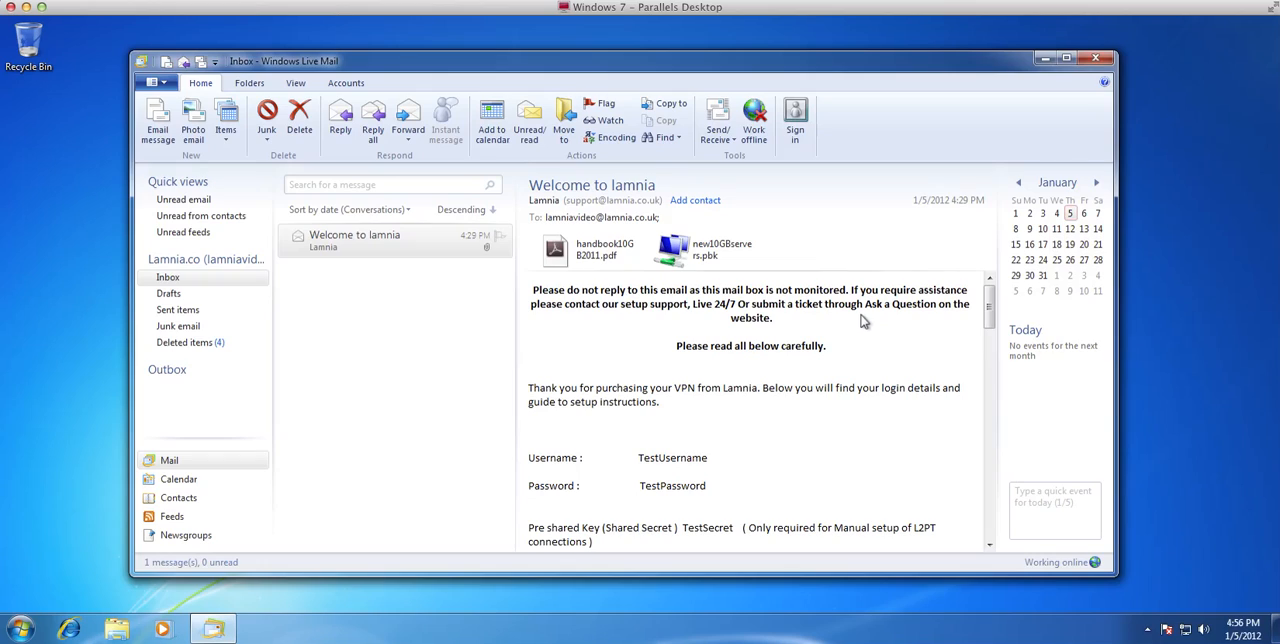
mouse_move(820, 320)
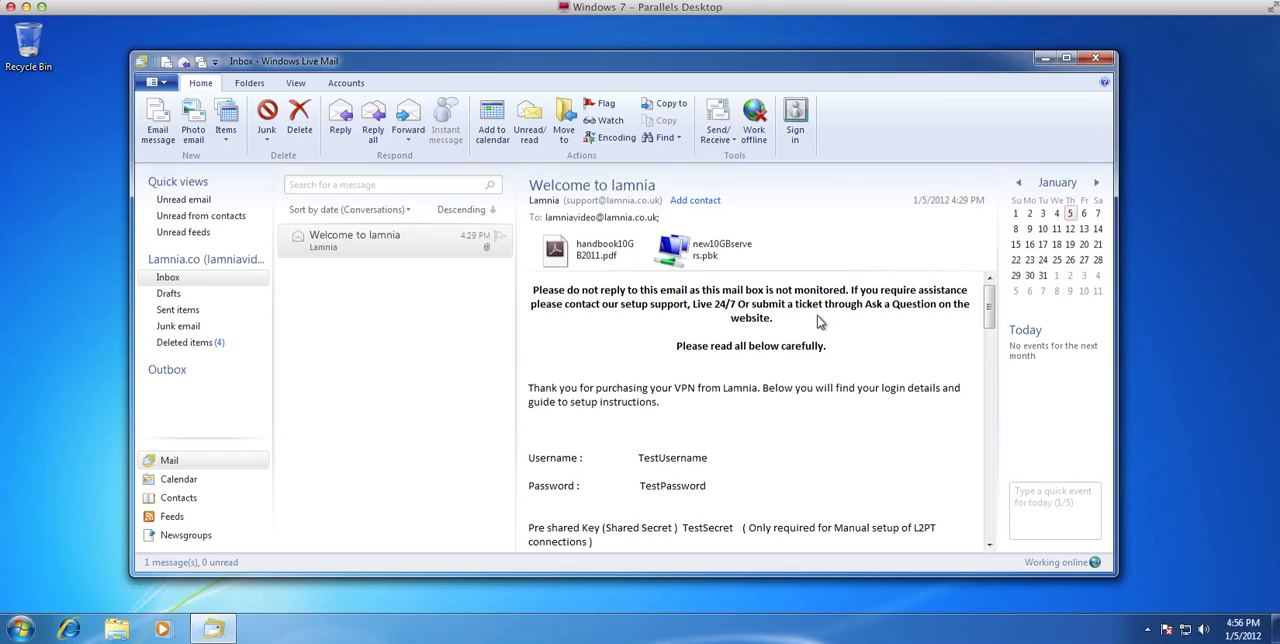
mouse_move(784, 332)
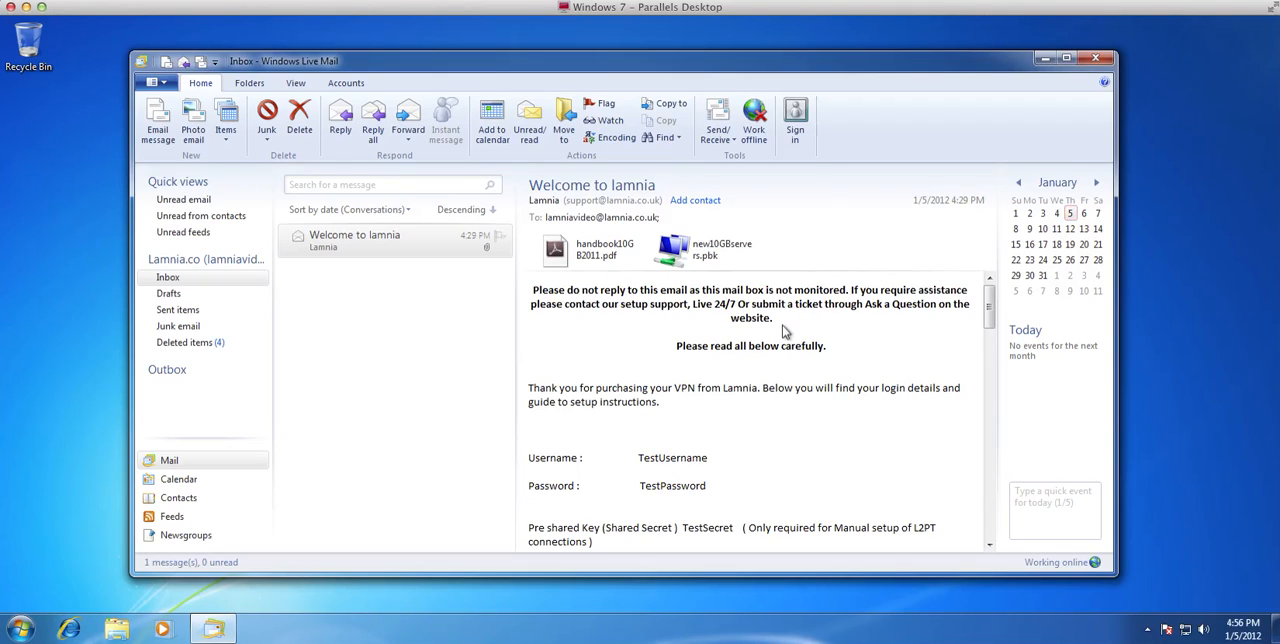
mouse_move(784, 332)
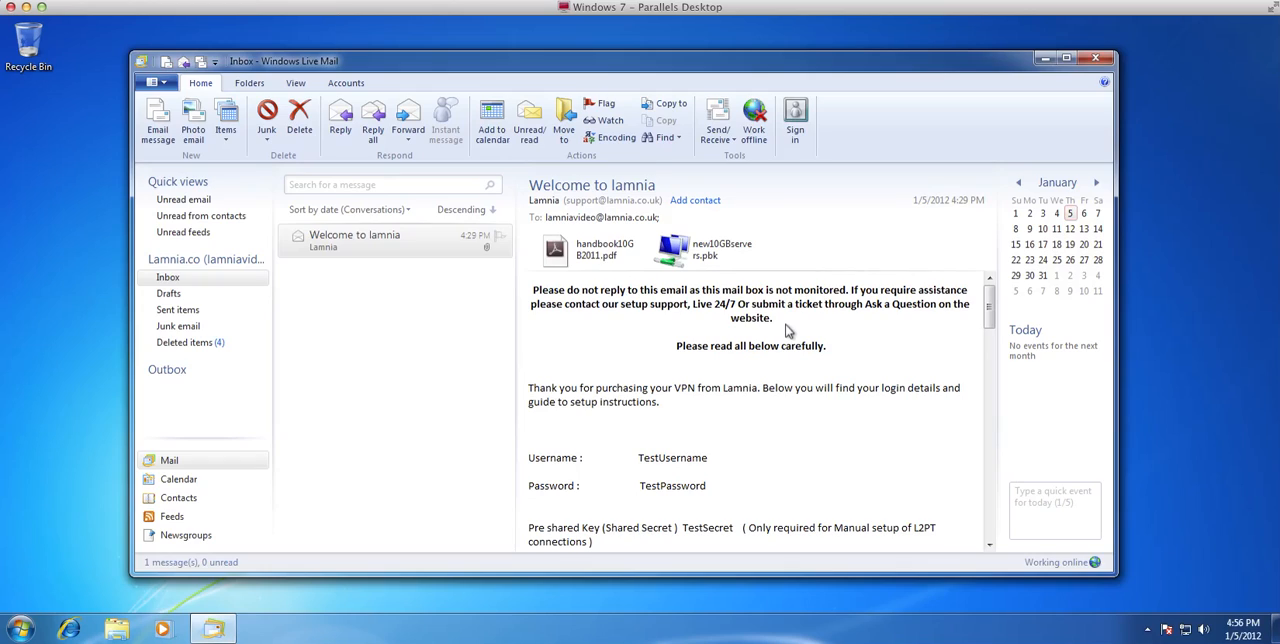
mouse_move(782, 326)
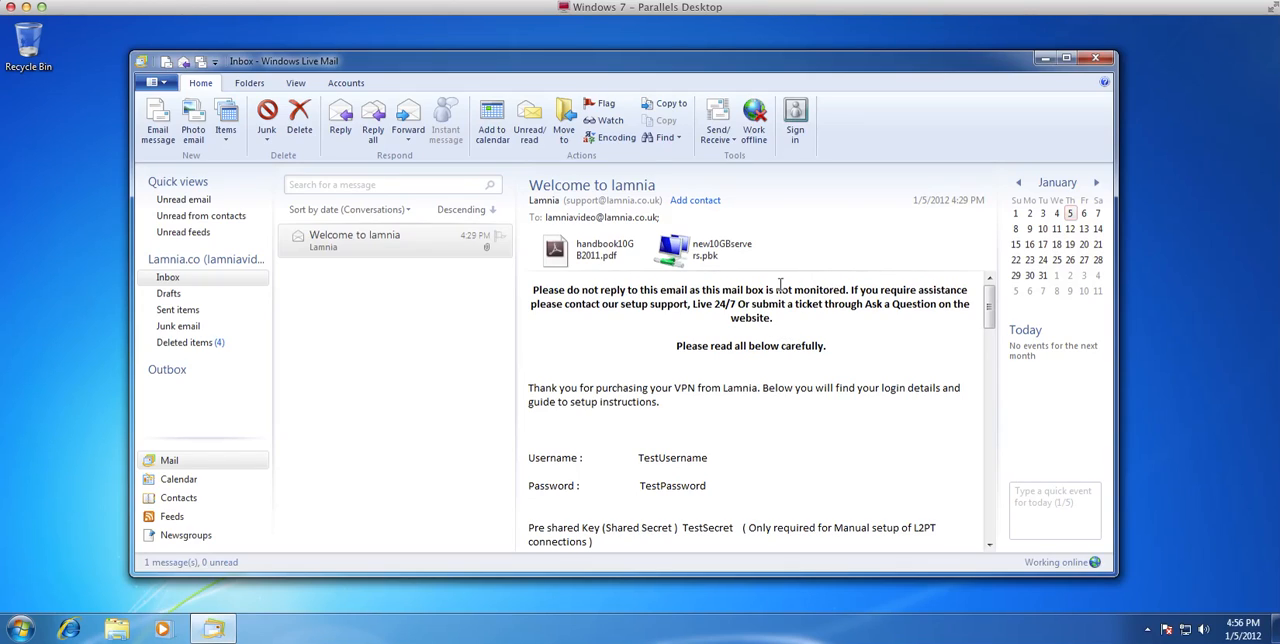
mouse_move(584, 250)
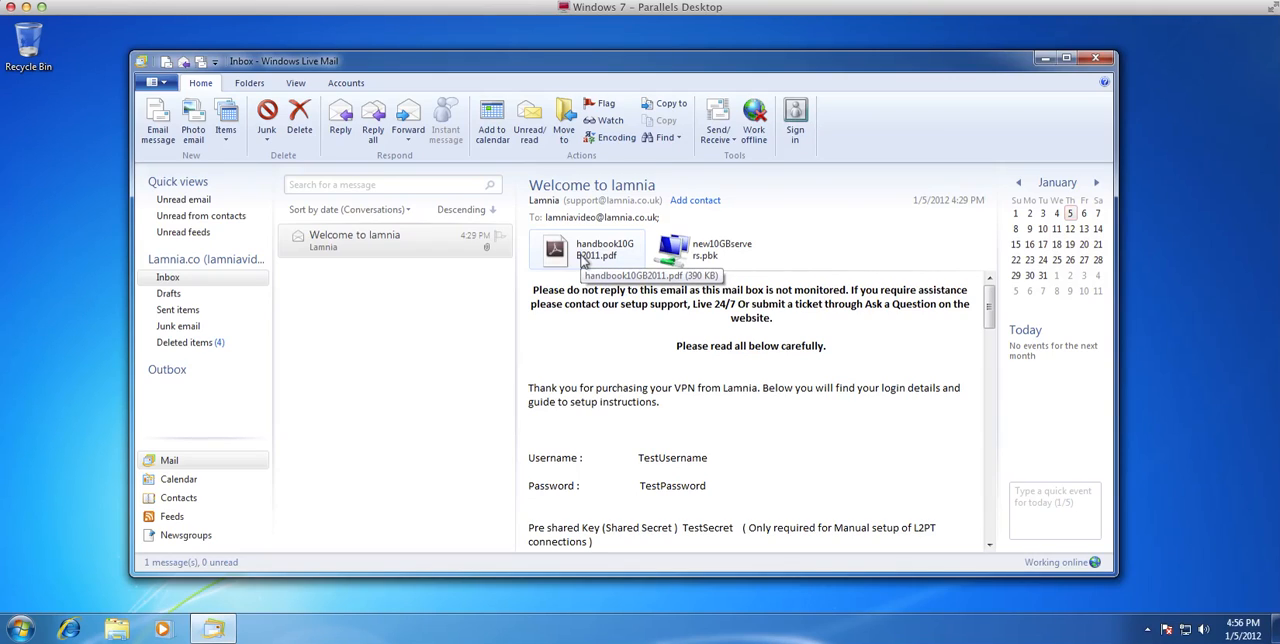
mouse_move(584, 258)
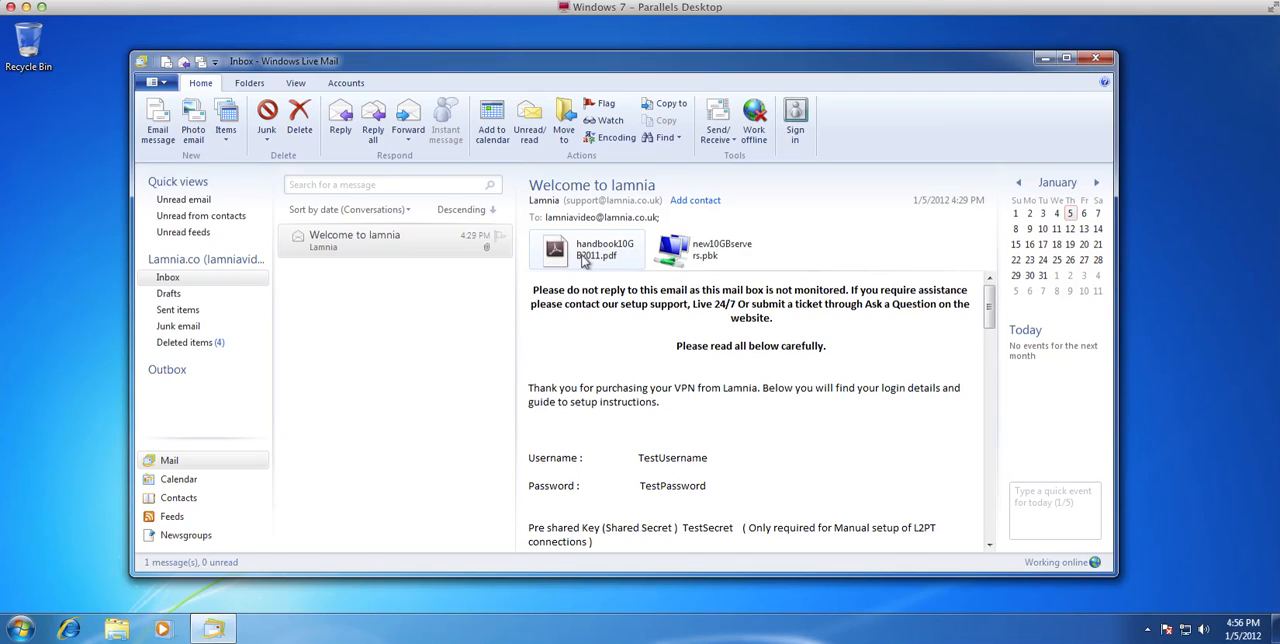
mouse_move(608, 256)
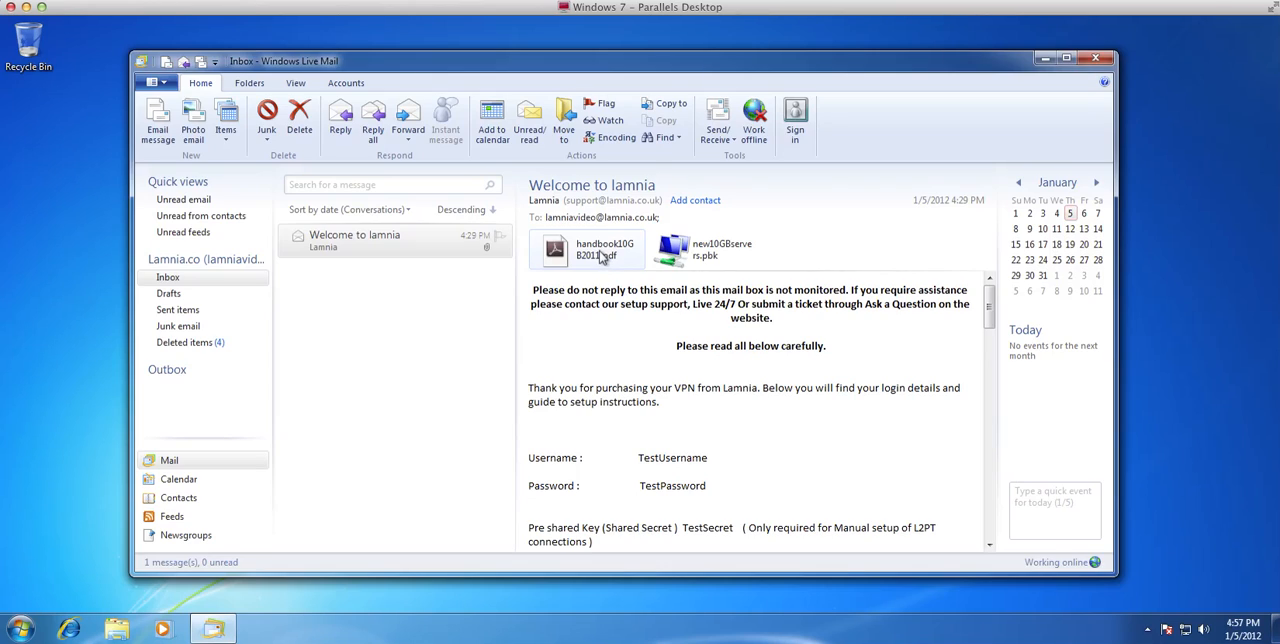
mouse_move(704, 250)
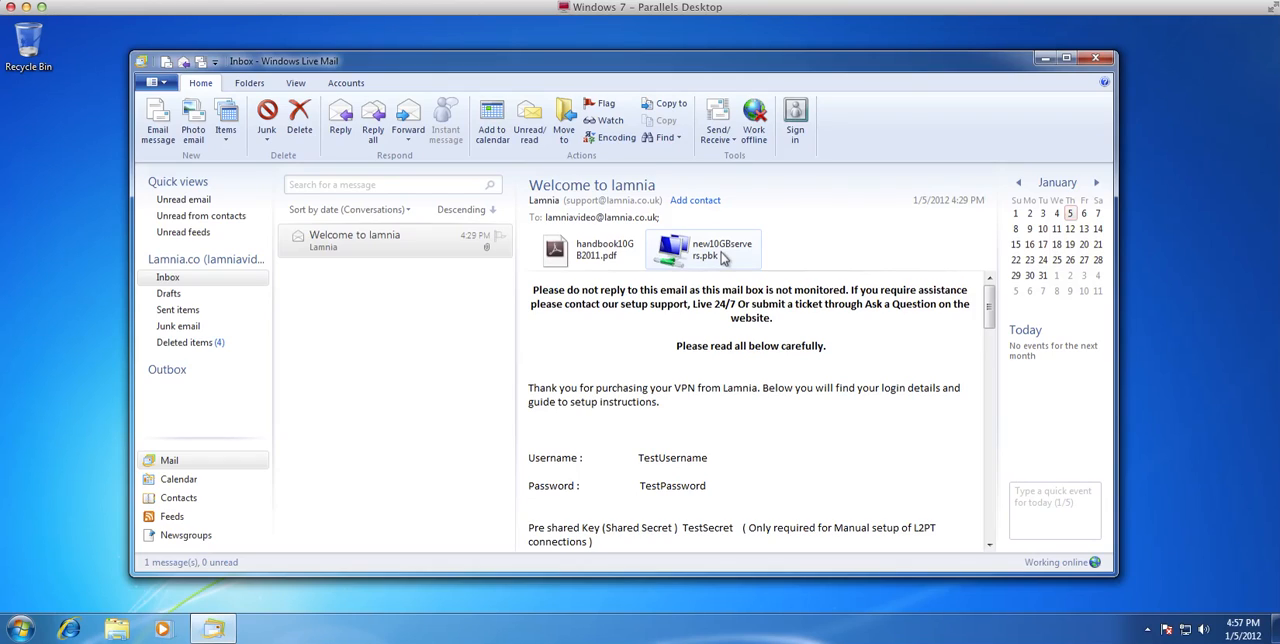
mouse_move(712, 256)
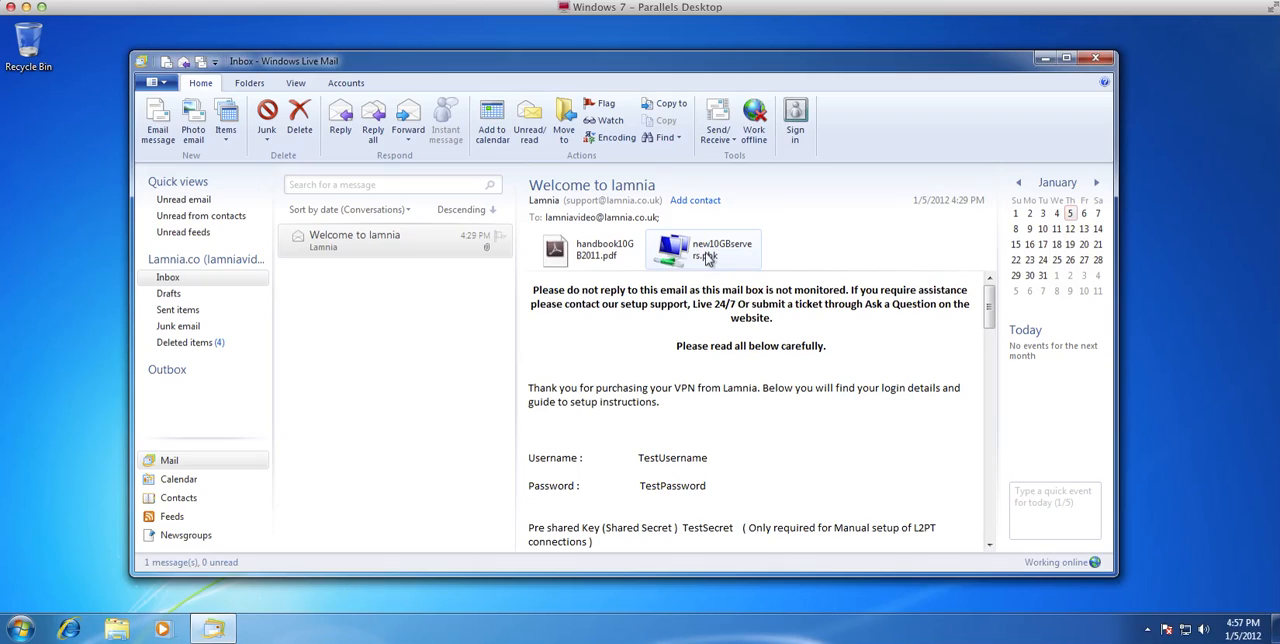
mouse_move(710, 260)
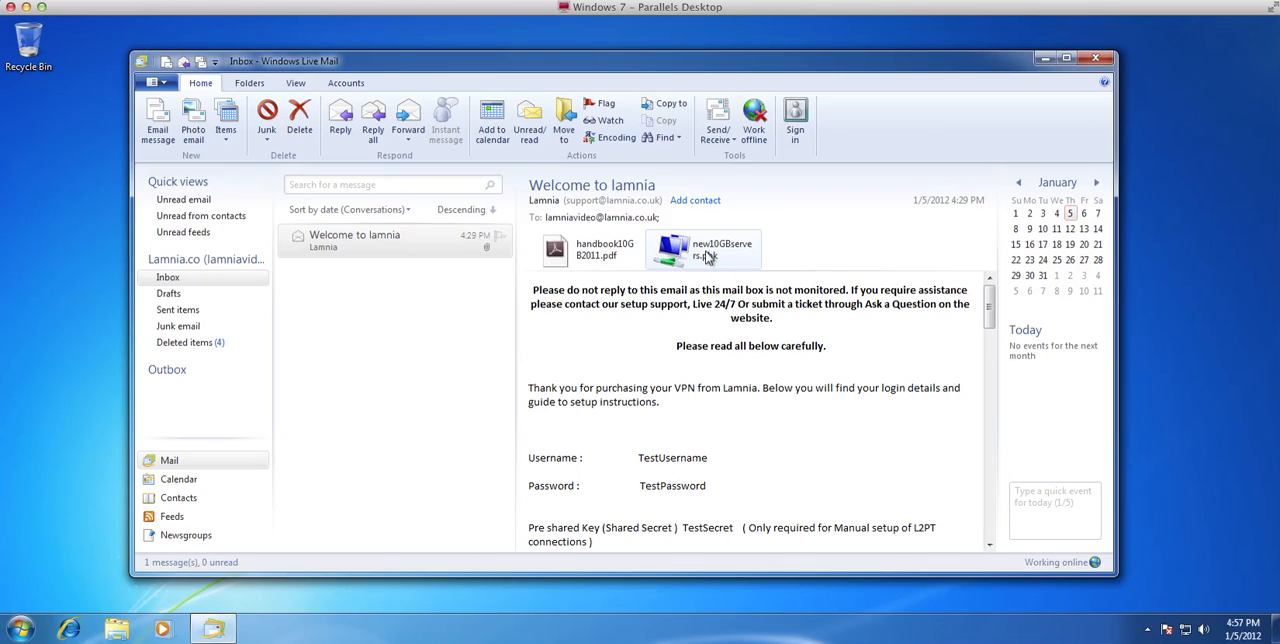
mouse_move(682, 258)
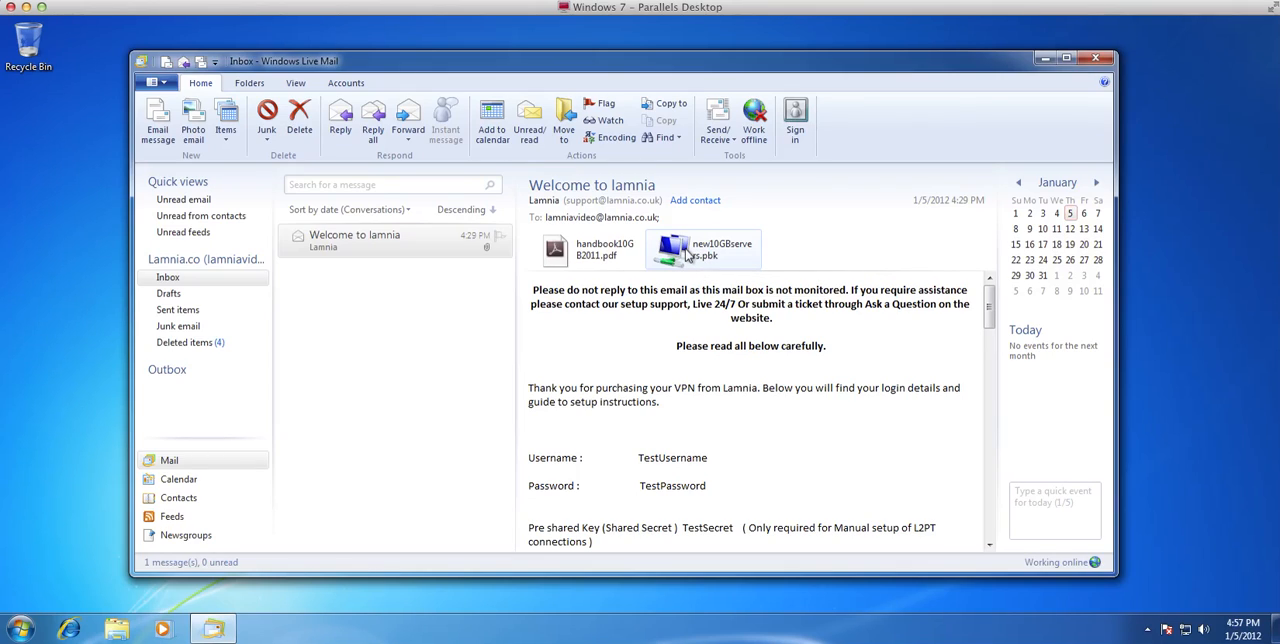
- Save the new10GBservers.pbk attachment to the Desktop folder
right_click(700, 248)
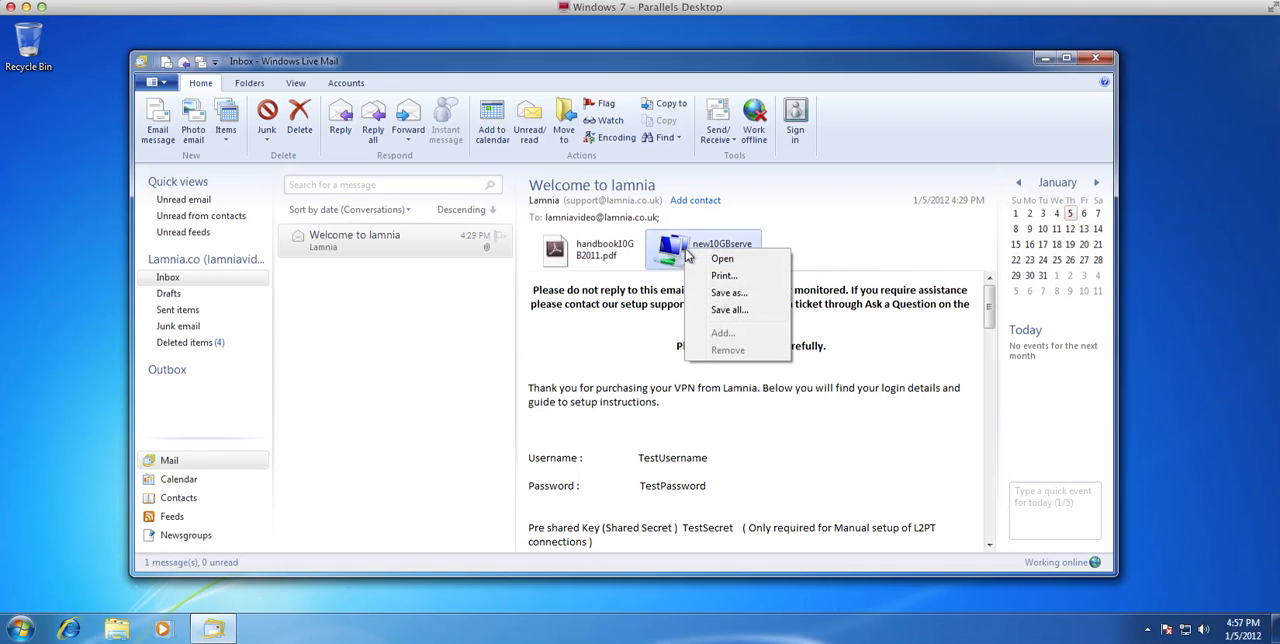
mouse_move(728, 292)
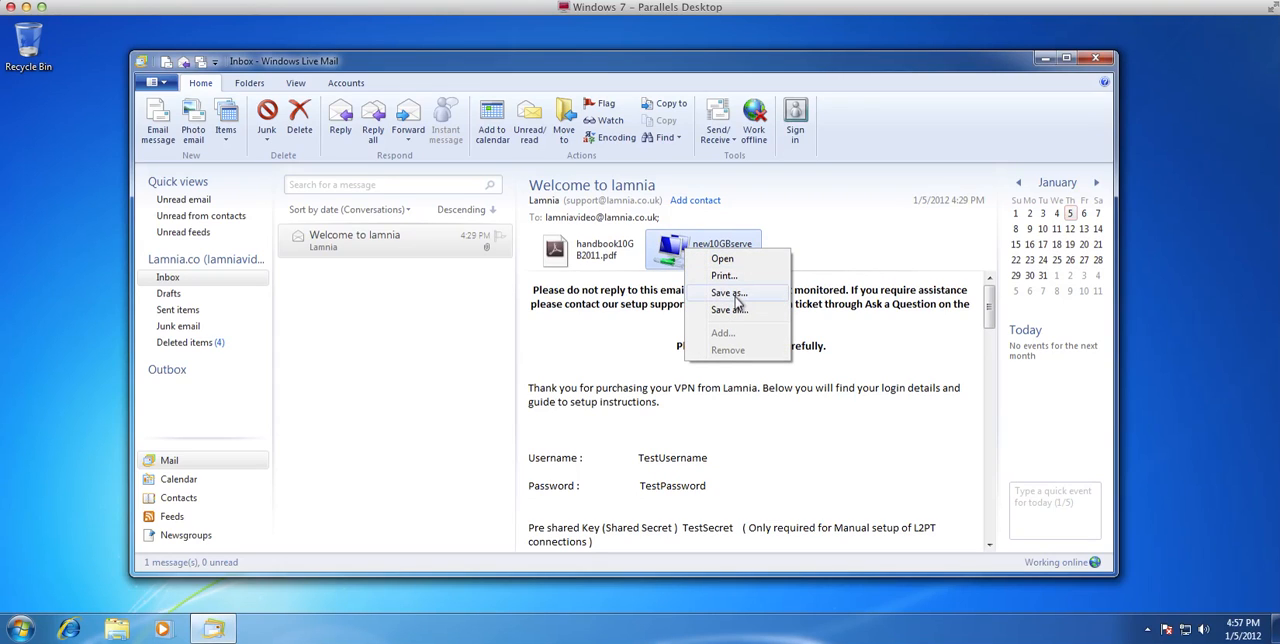
left_click(728, 292)
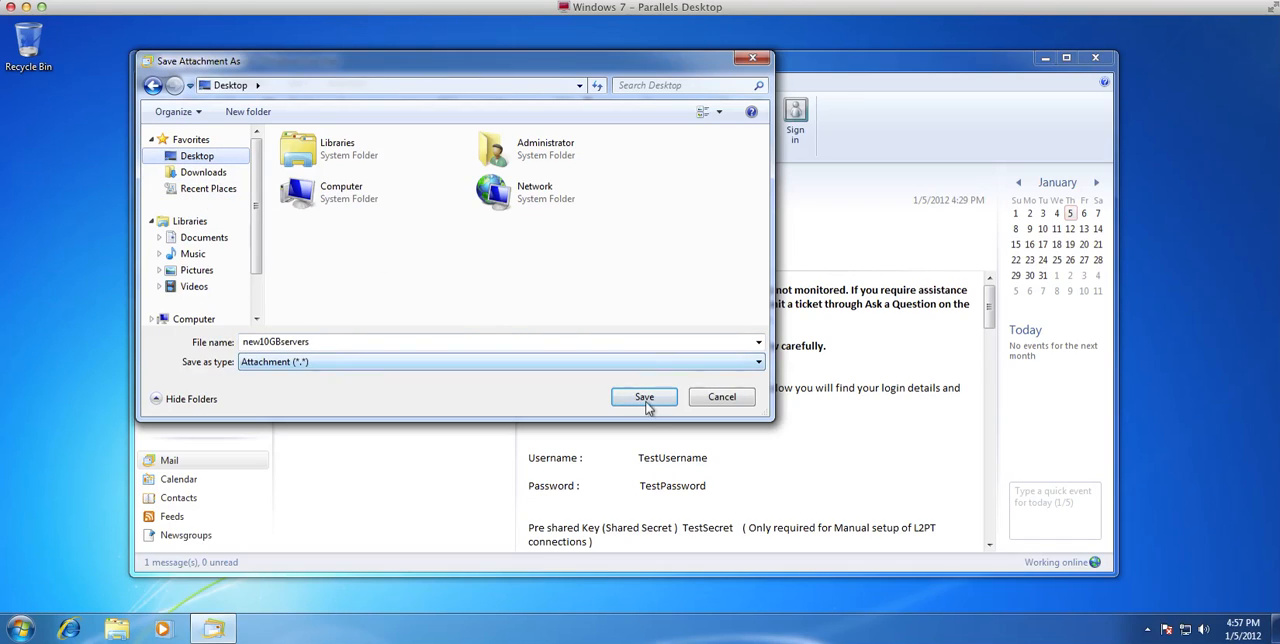
left_click(644, 396)
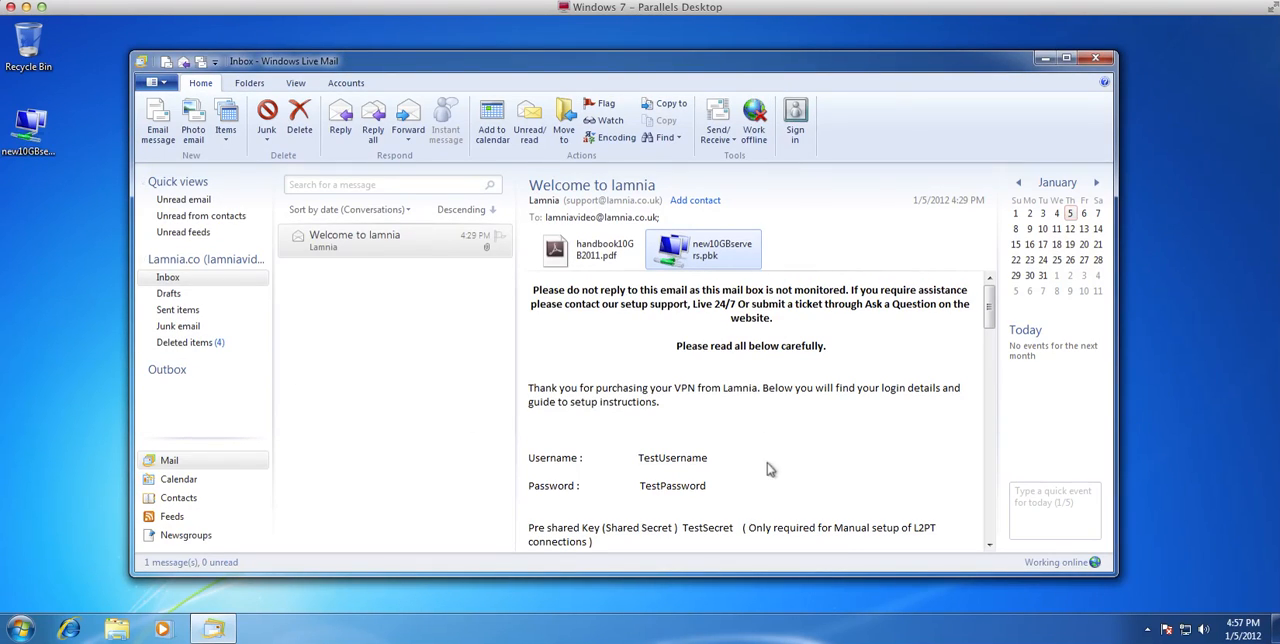
- Scroll the welcome email down to the setup instructions and pre-shared key
scroll("down", 3)
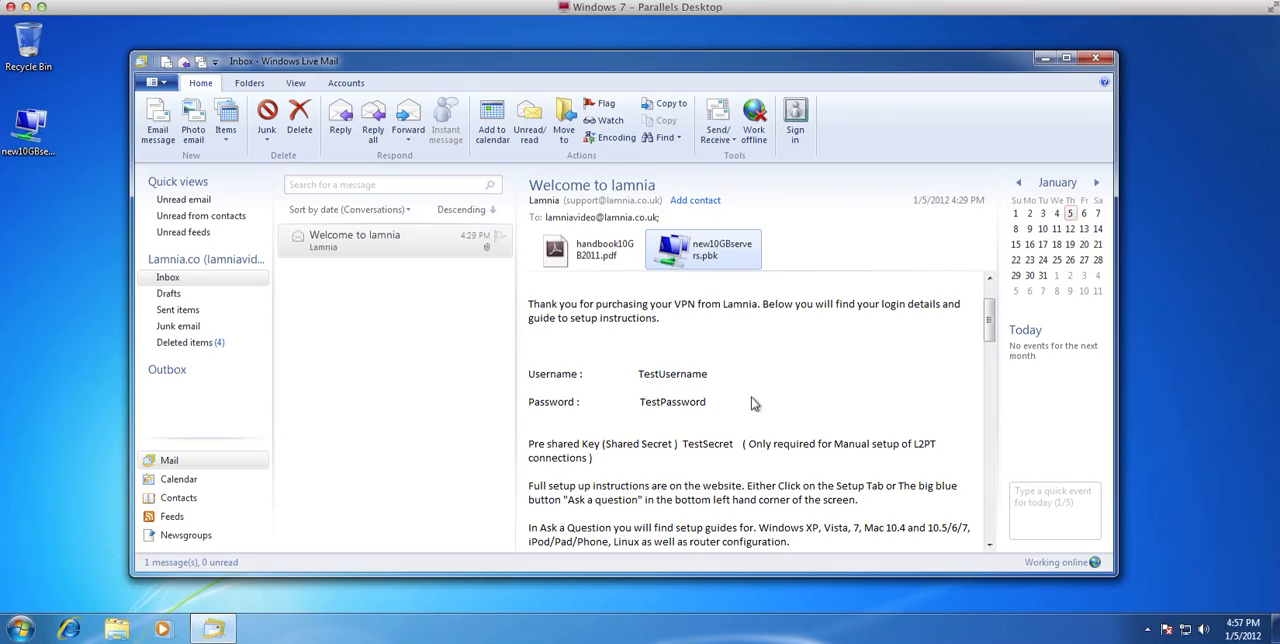
mouse_move(740, 392)
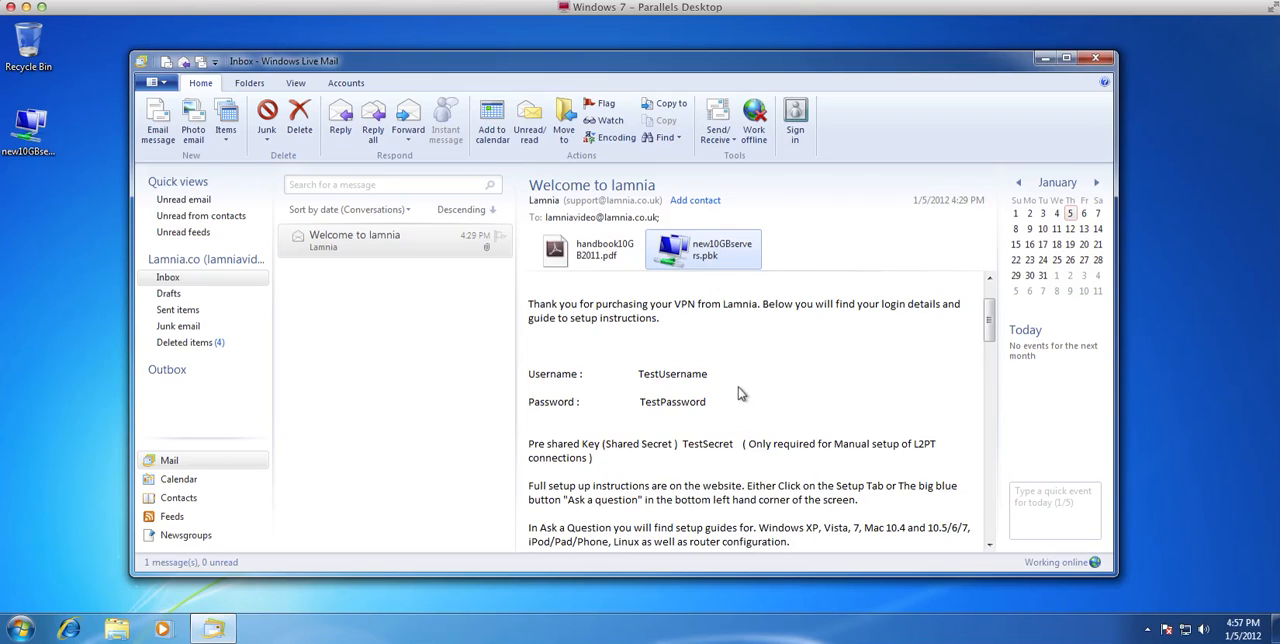
mouse_move(1044, 58)
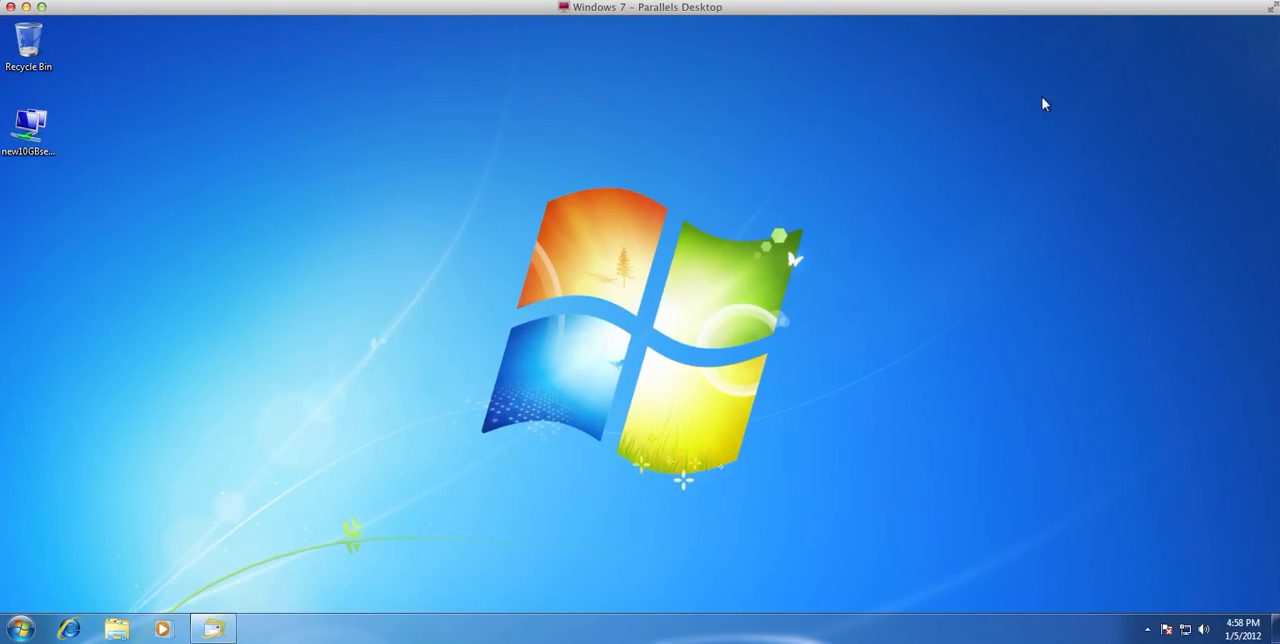
- Launch the Network Connections dialer from the new10GBservers.pbk desktop icon
left_click(30, 124)
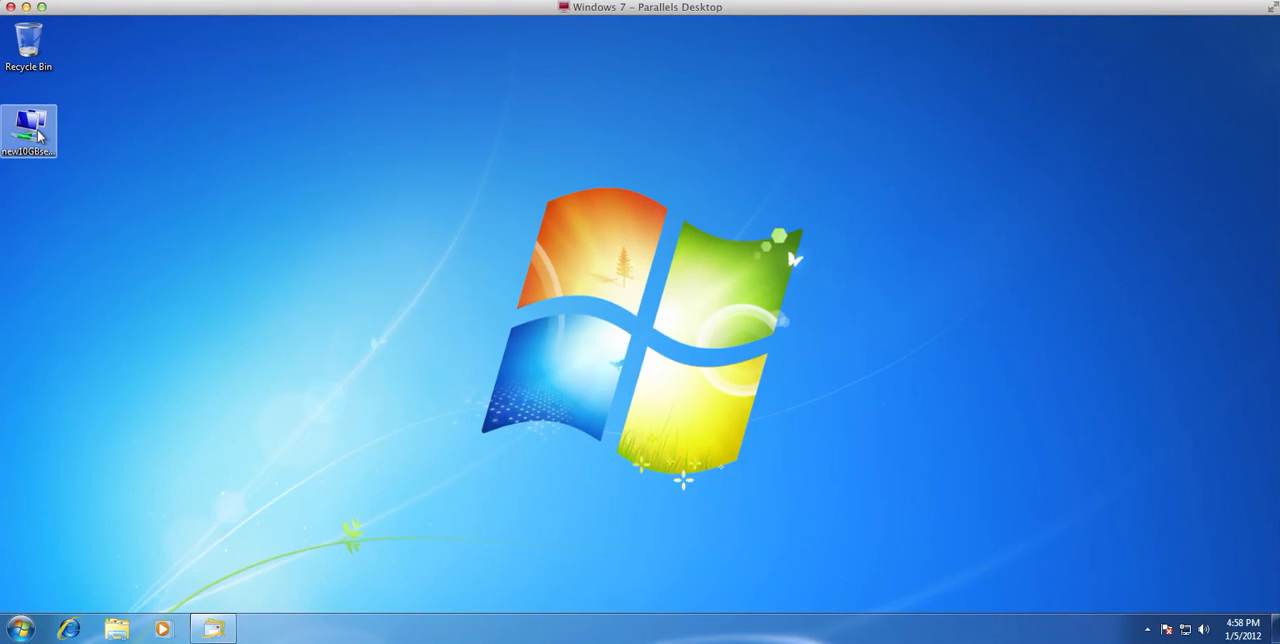
double_click(28, 130)
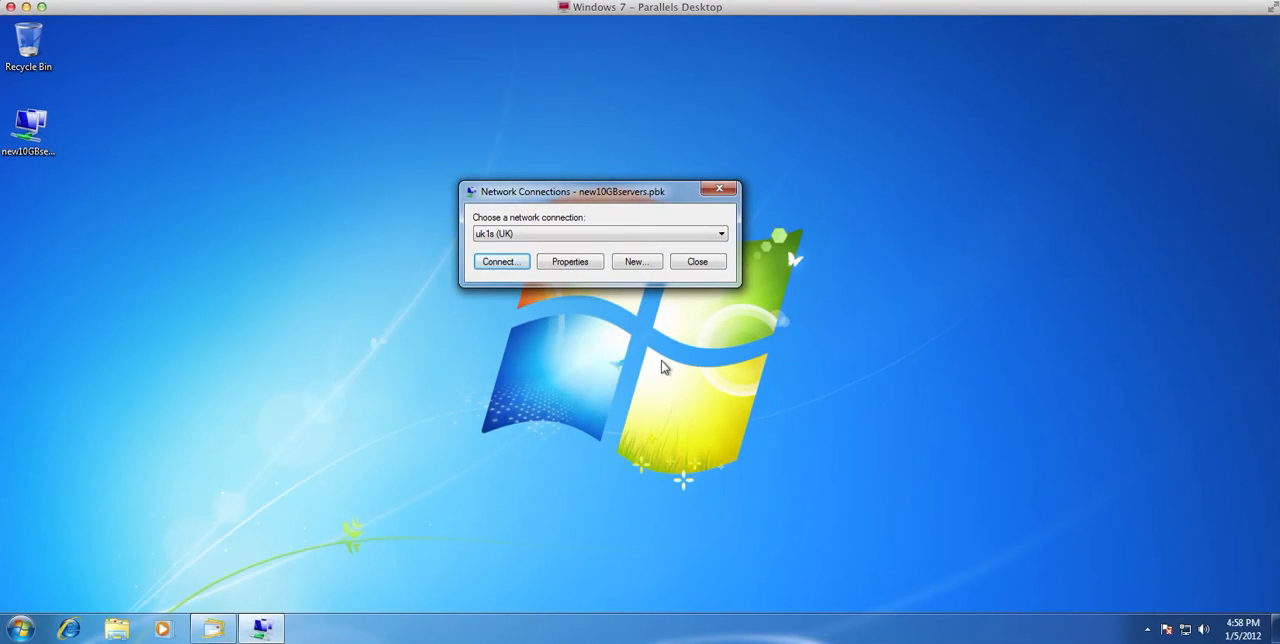
mouse_move(562, 294)
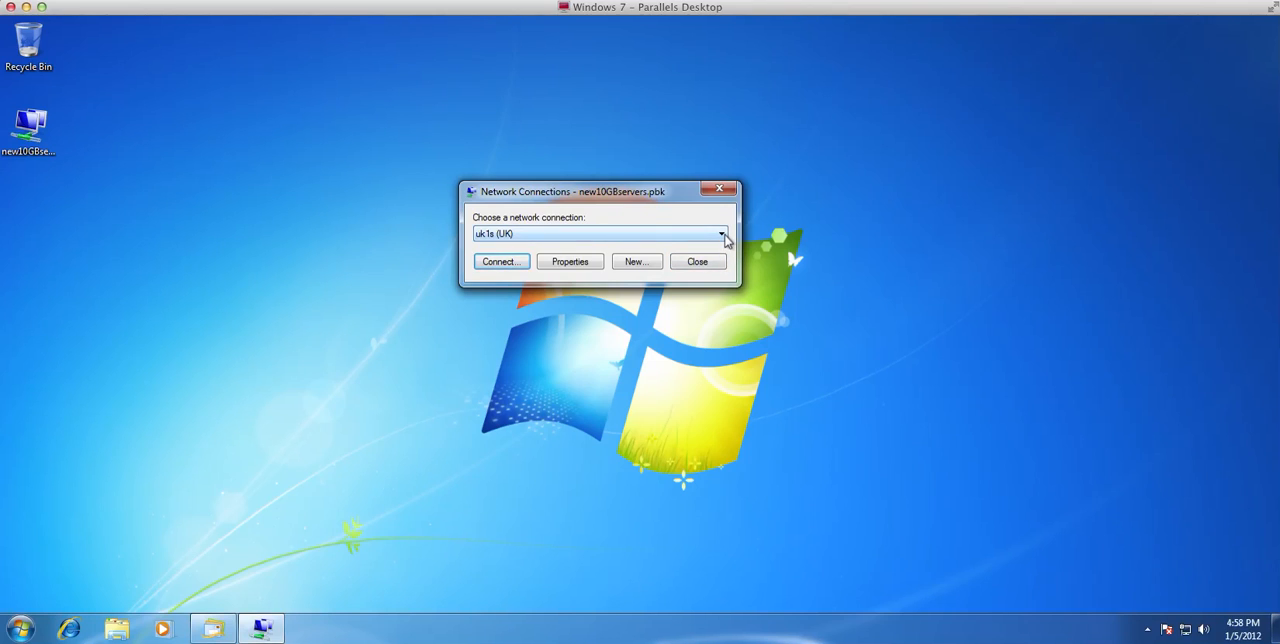
- Choose uk1s (UK) from the dialer's list of VPN server connections
left_click(720, 234)
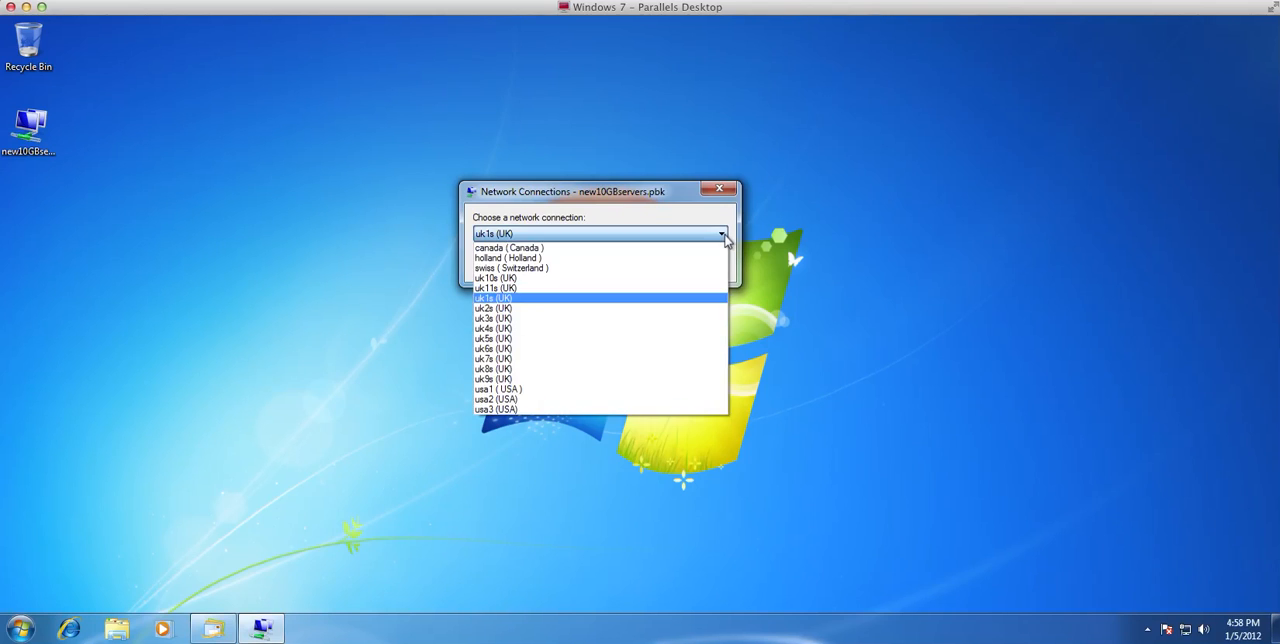
mouse_move(536, 248)
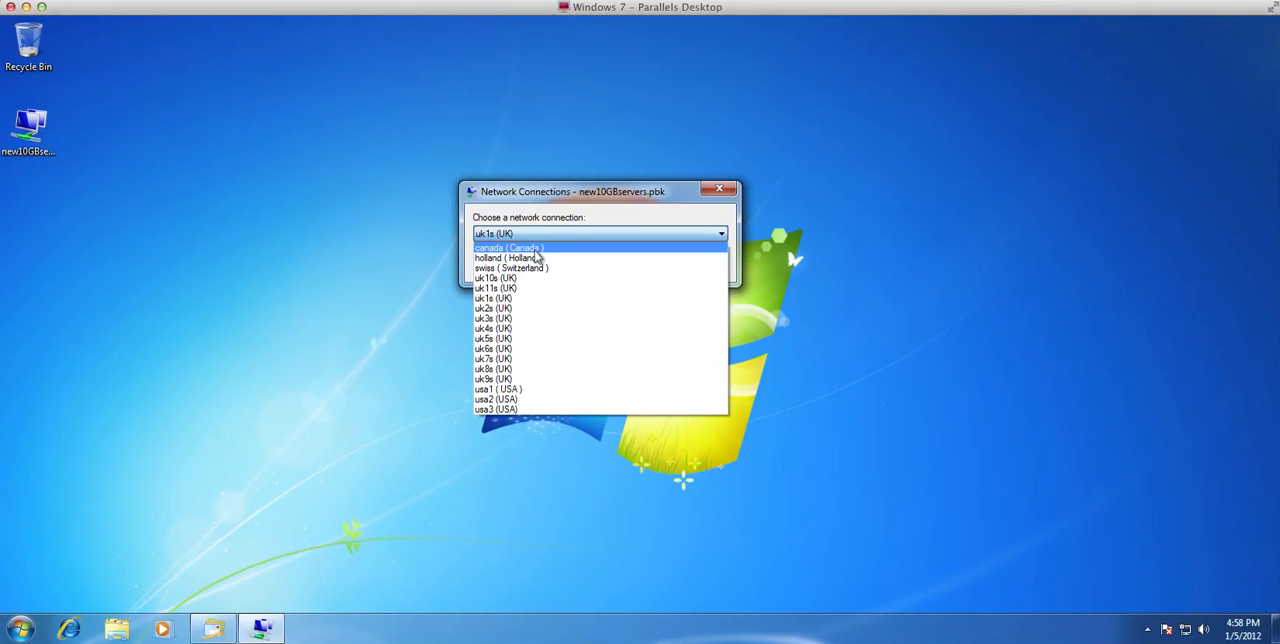
mouse_move(510, 258)
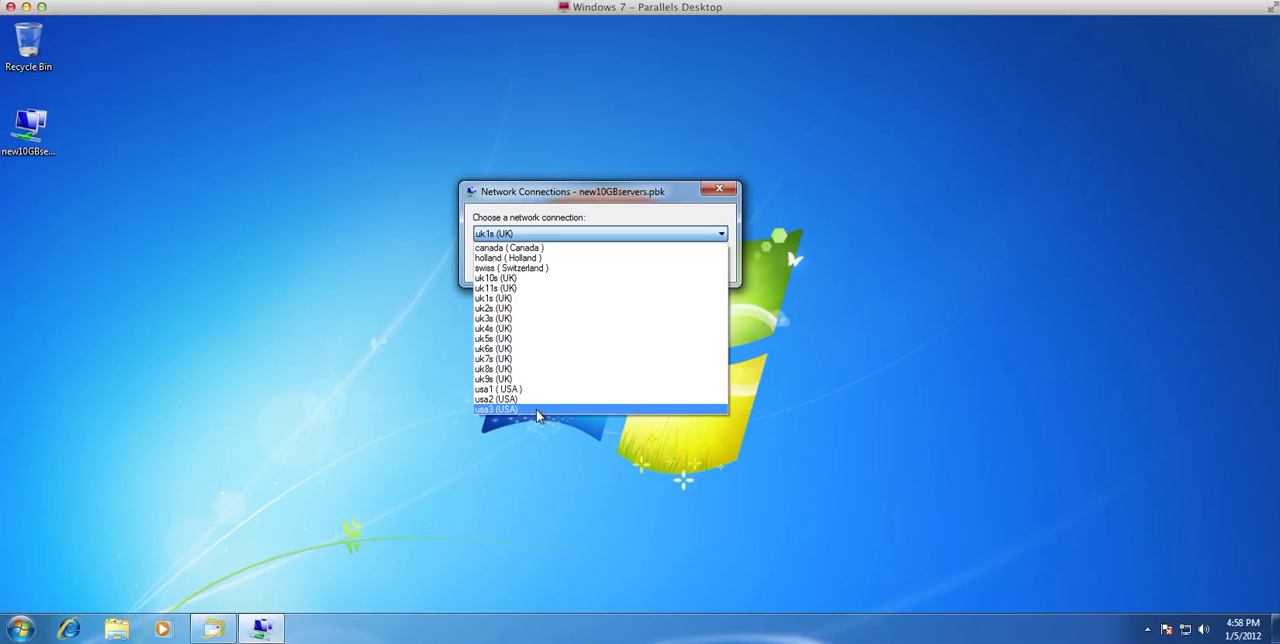
mouse_move(548, 400)
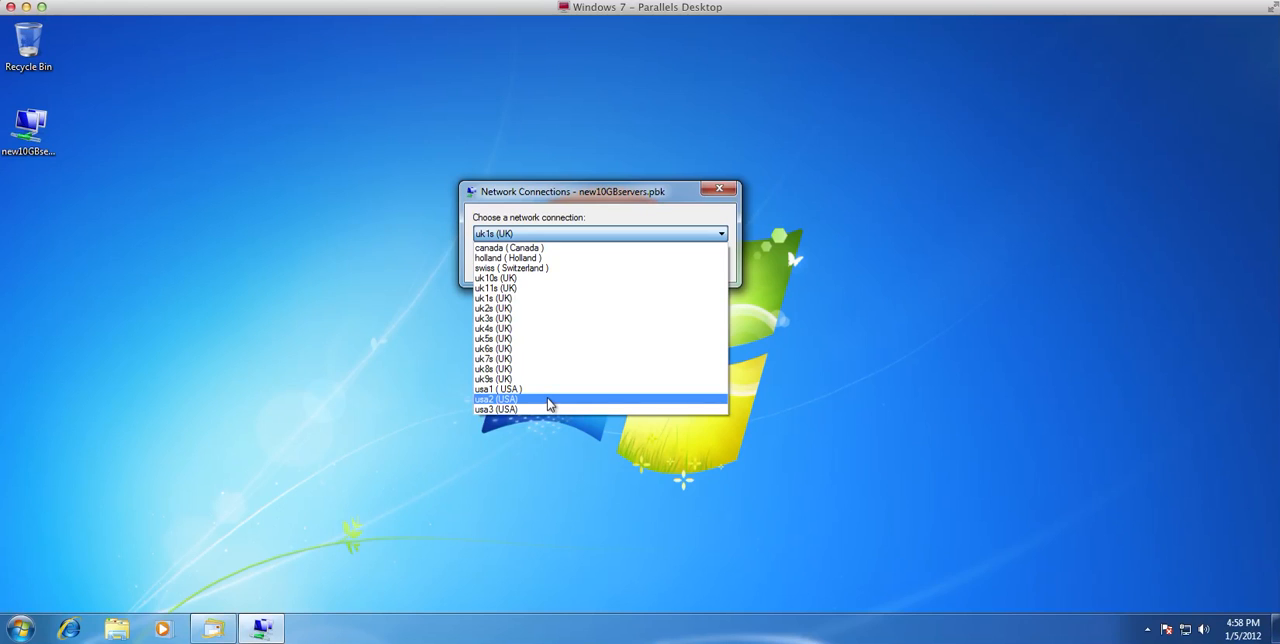
mouse_move(560, 280)
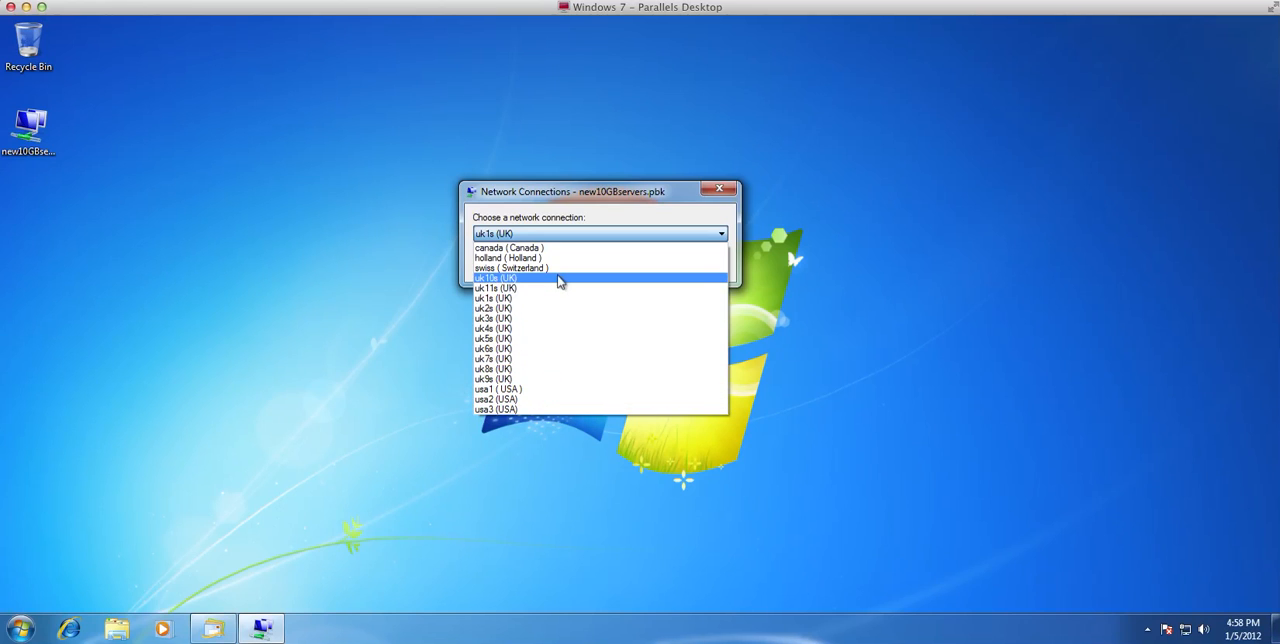
mouse_move(560, 358)
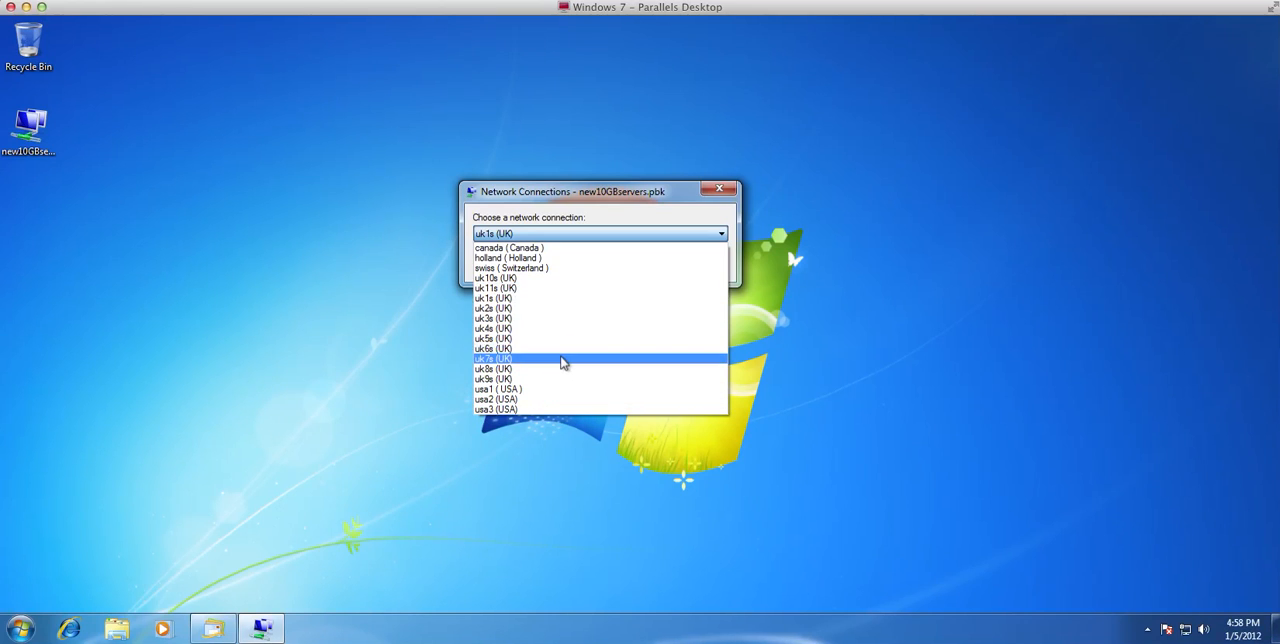
mouse_move(570, 364)
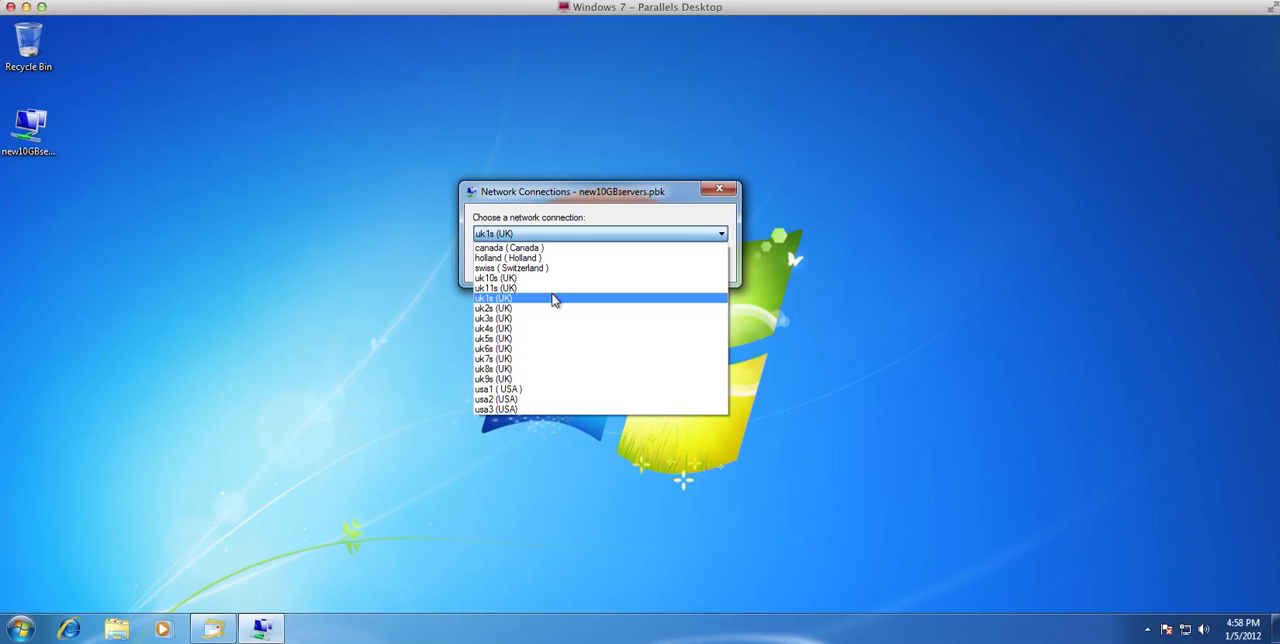
left_click(496, 288)
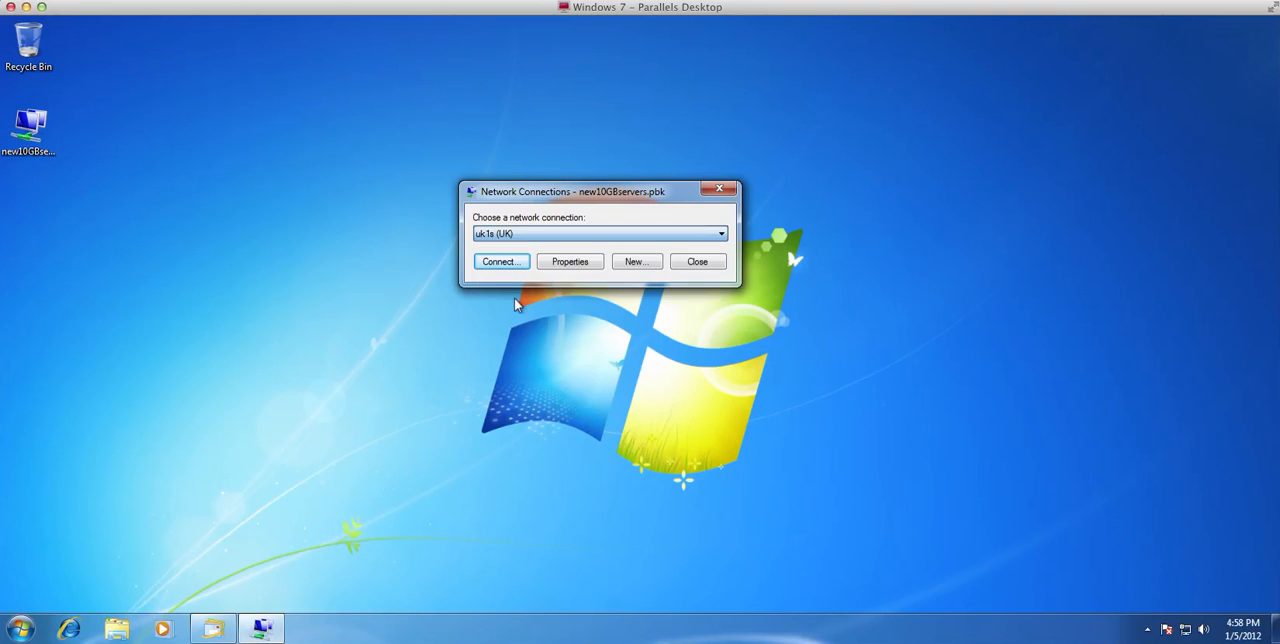
- Start connecting to uk1s (UK) and enter the account password in its sign-in window
left_click(500, 260)
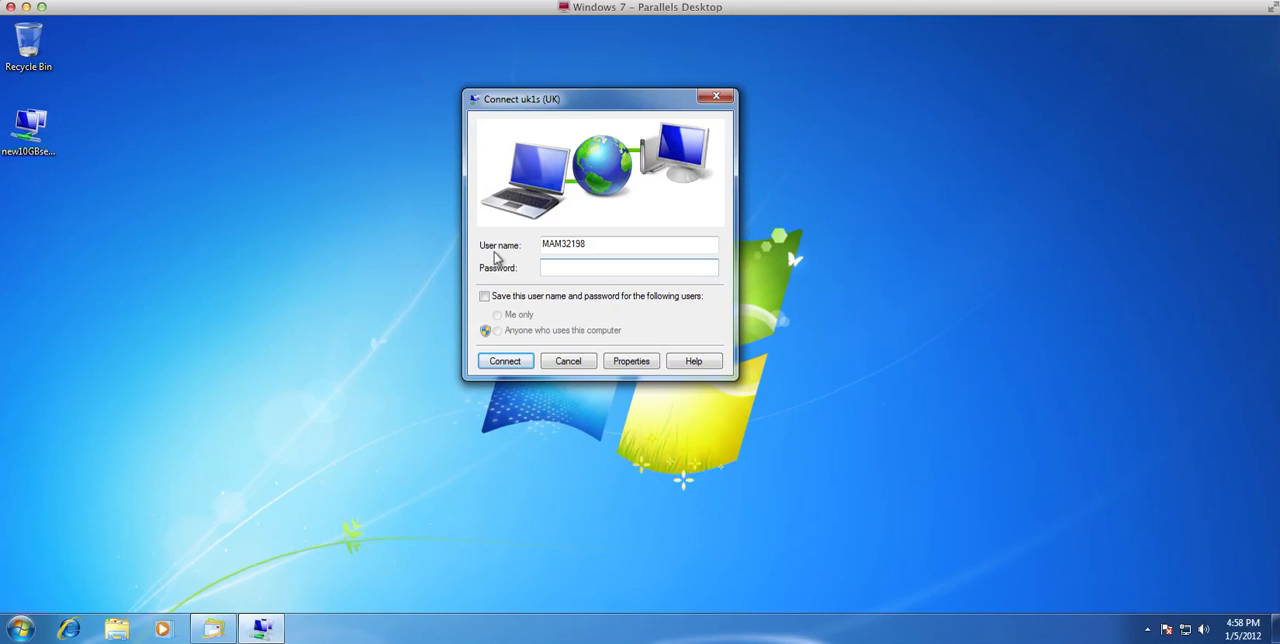
left_click(628, 268)
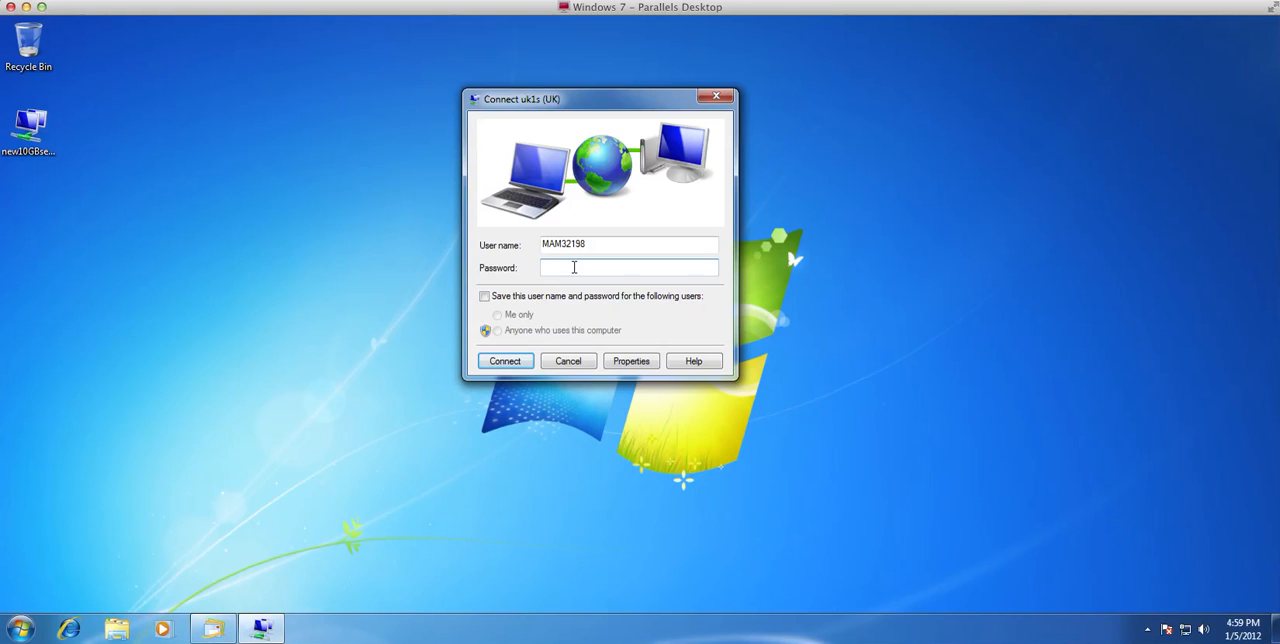
type("••")
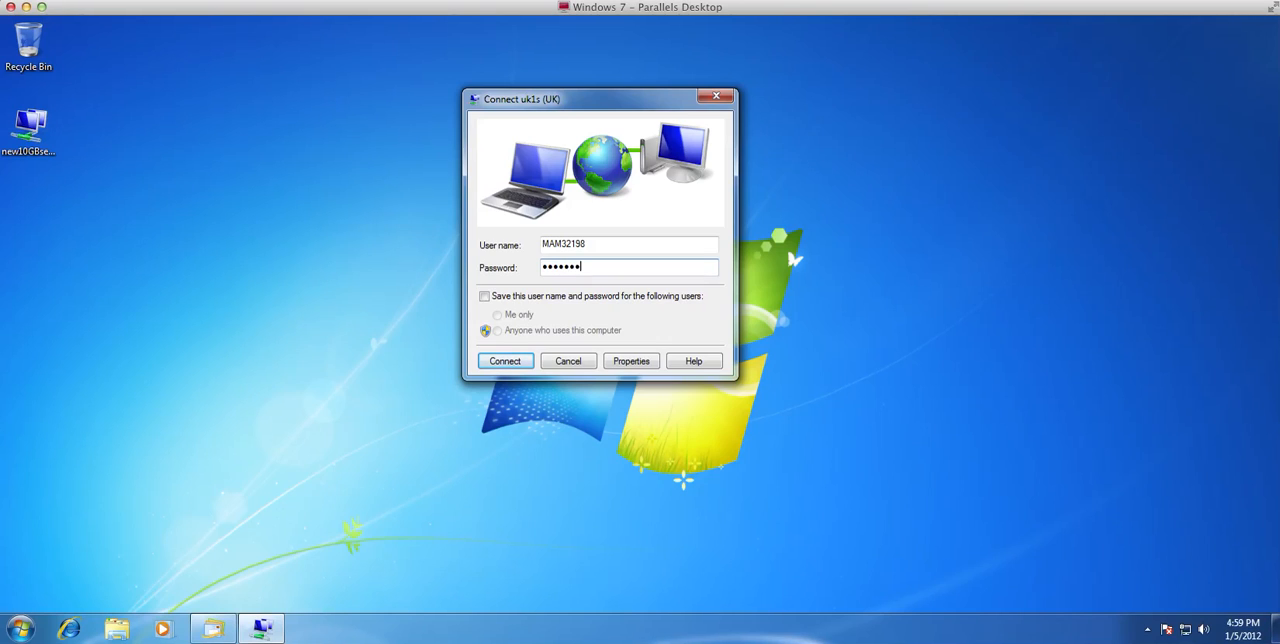
type("•")
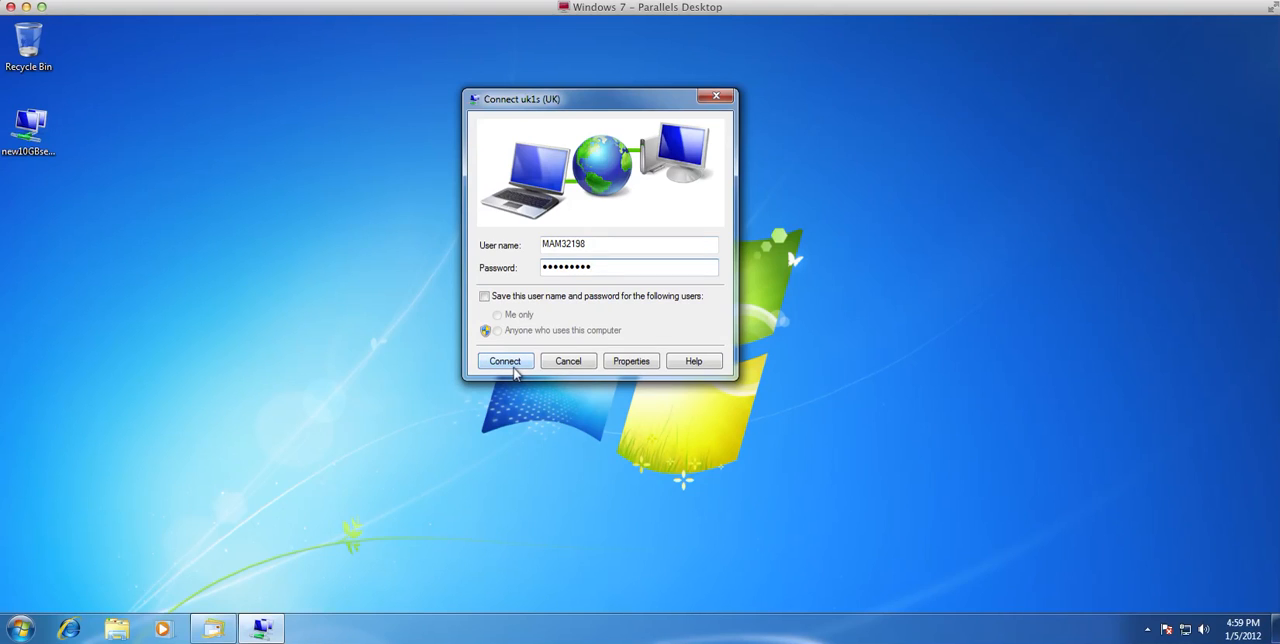
- Dial the uk1s (UK) VPN connection and bring up Internet Explorer on Lamnia's homepage
left_click(504, 360)
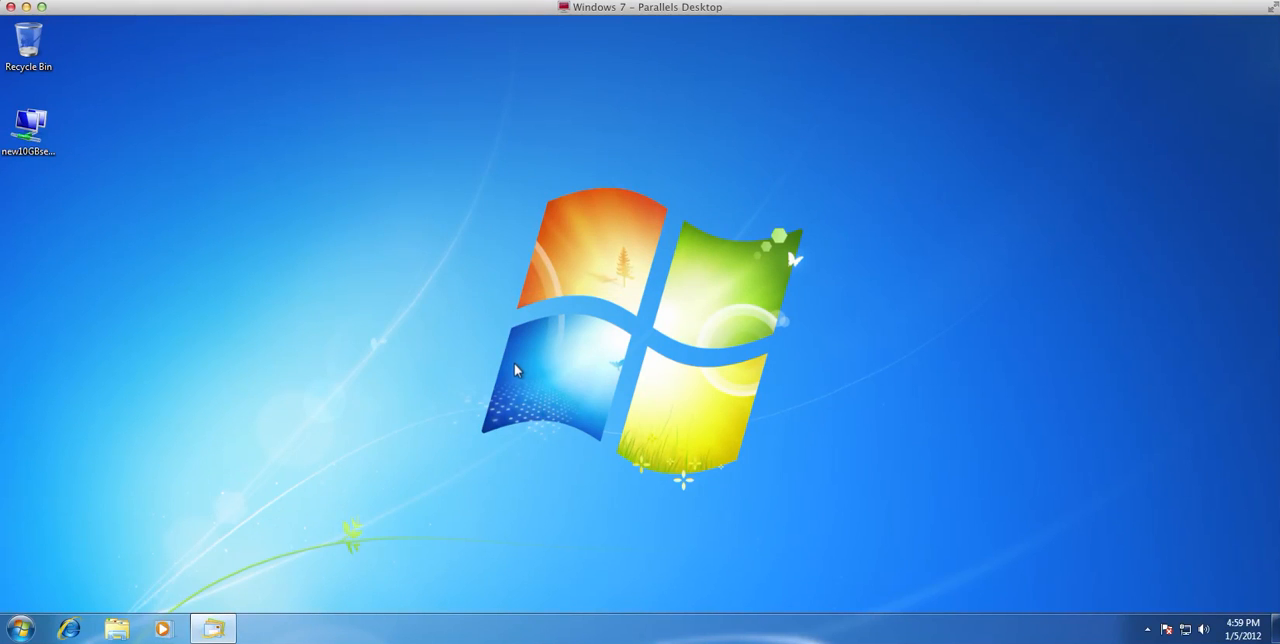
mouse_move(364, 396)
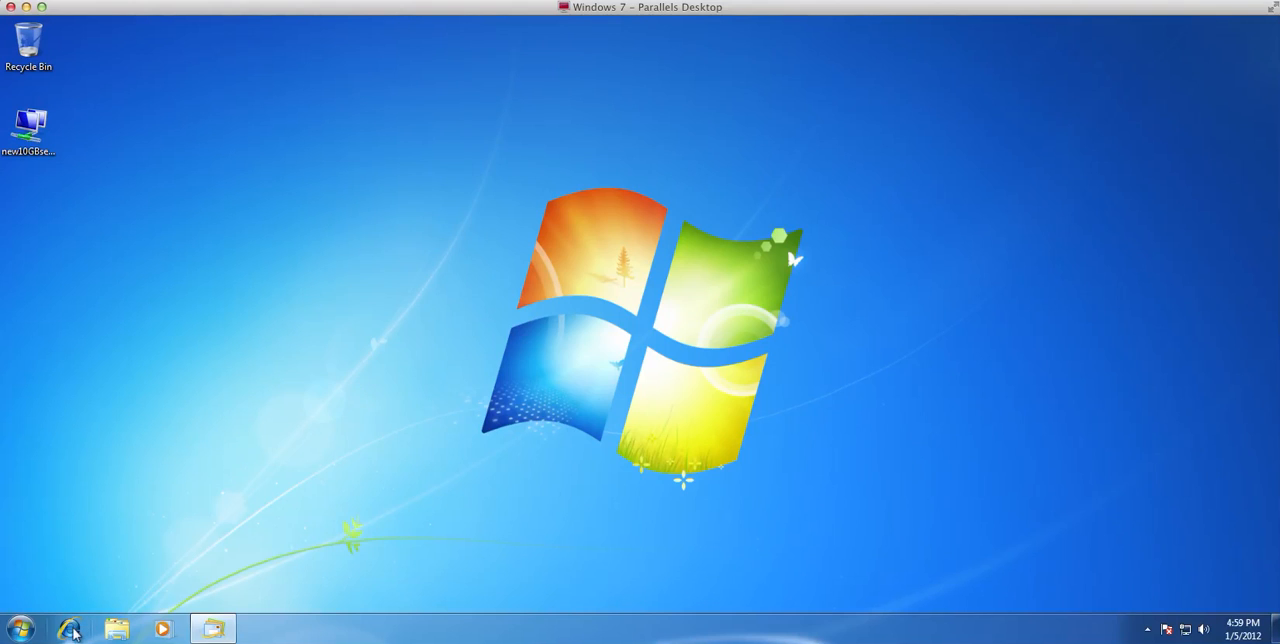
left_click(68, 628)
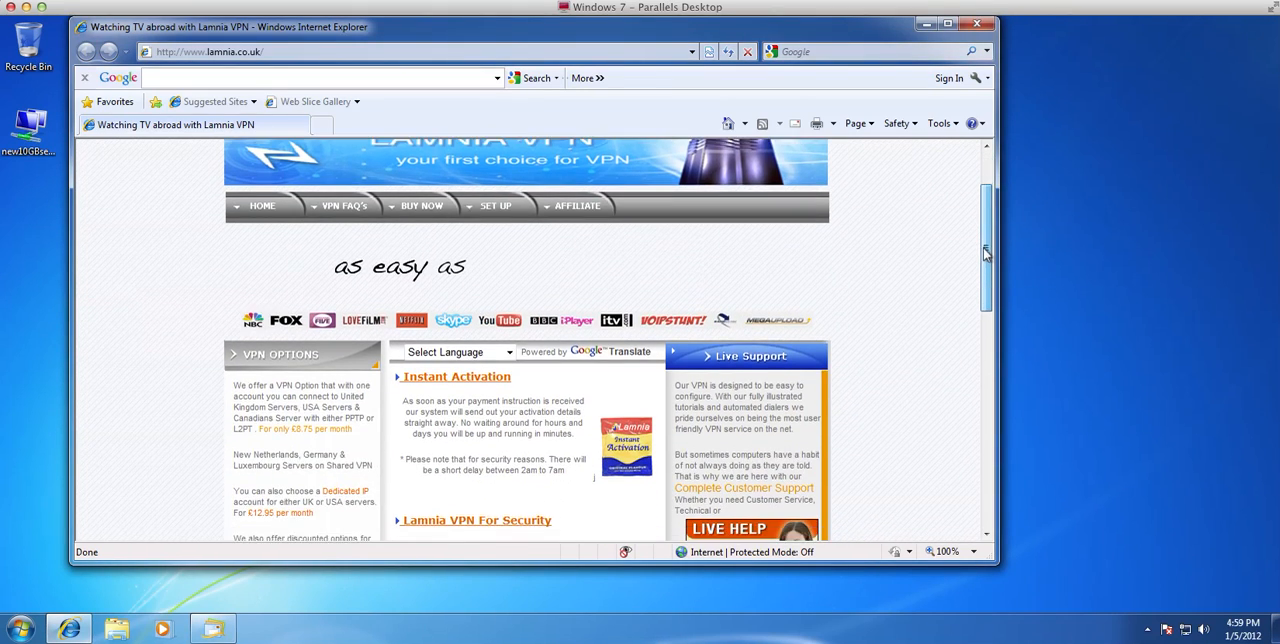
scroll("down", 3)
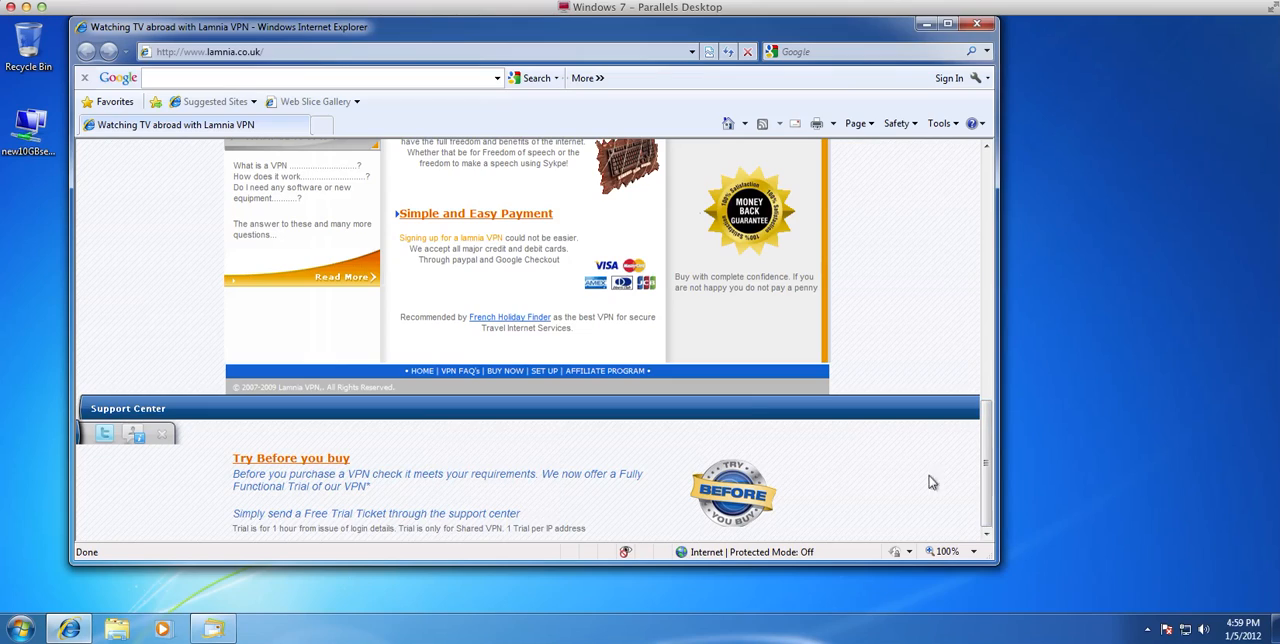
left_click(240, 52)
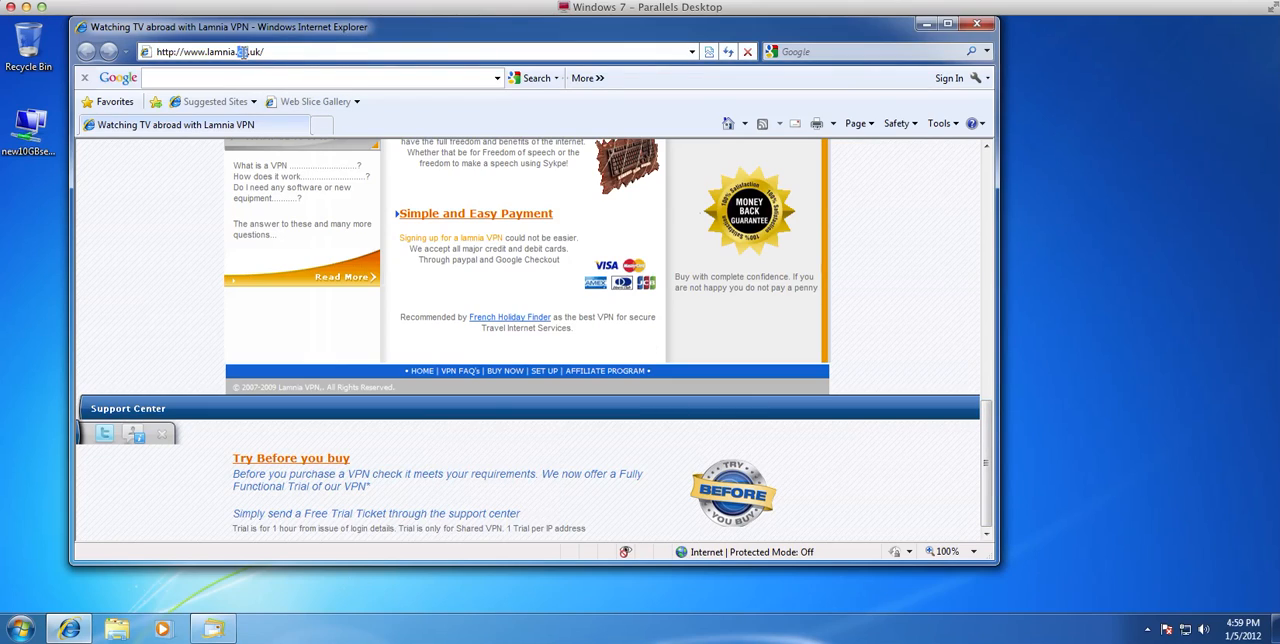
type("www.bbc")
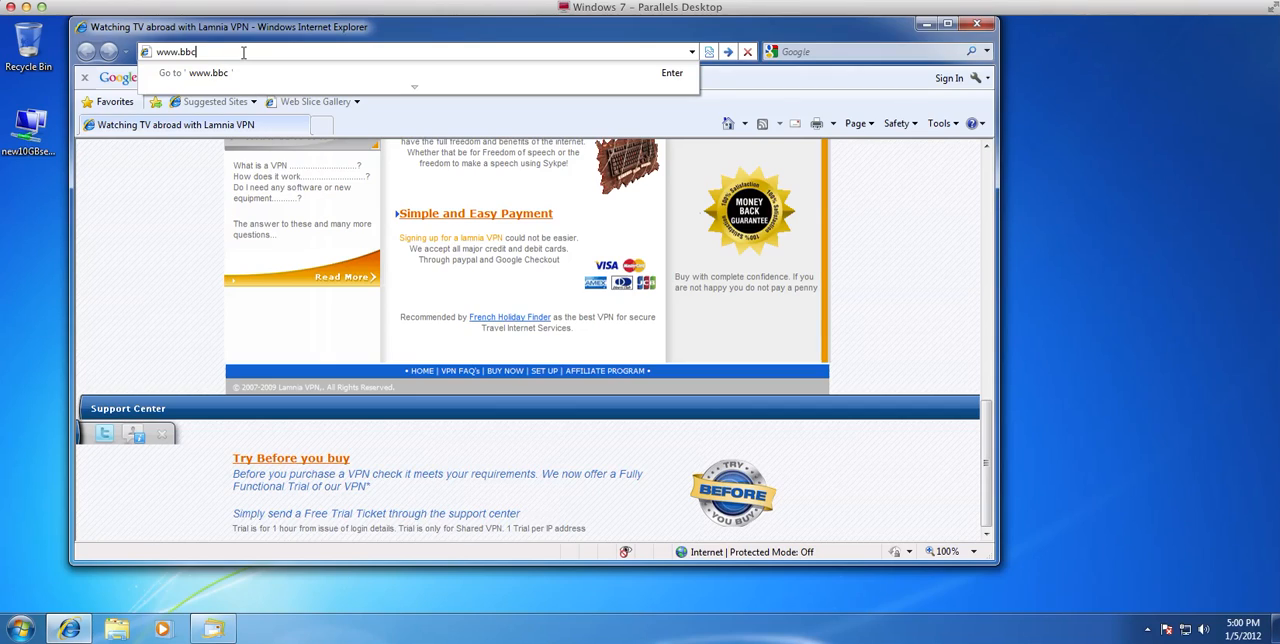
type(".co.uk")
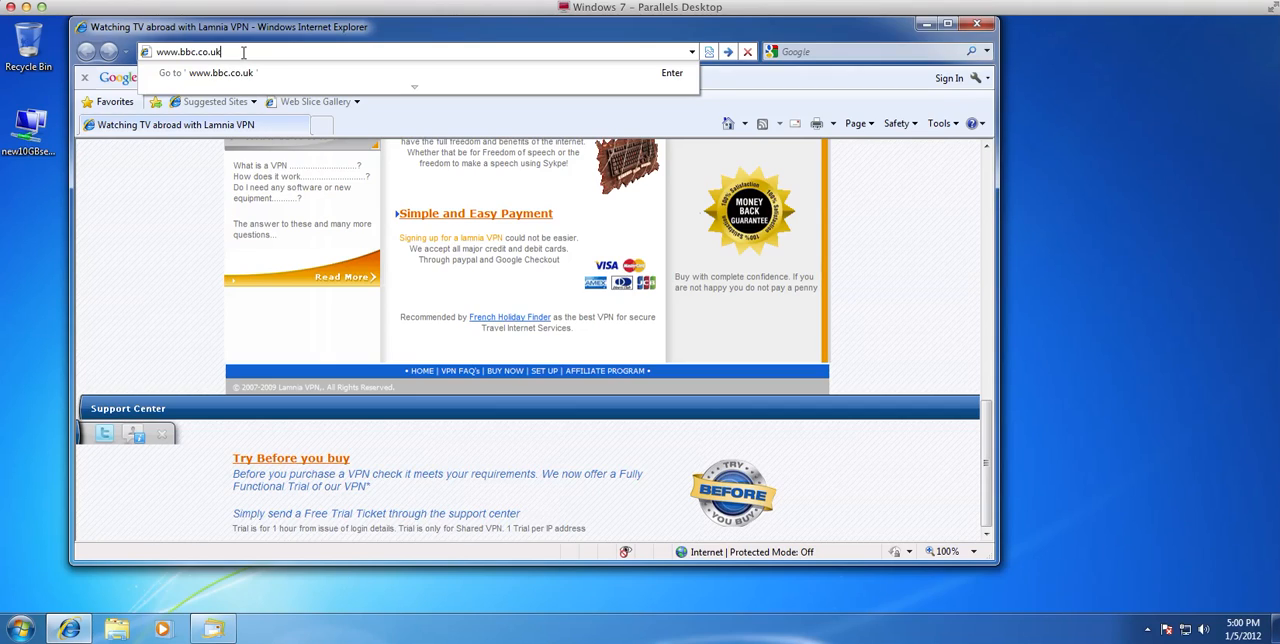
type("/iplay")
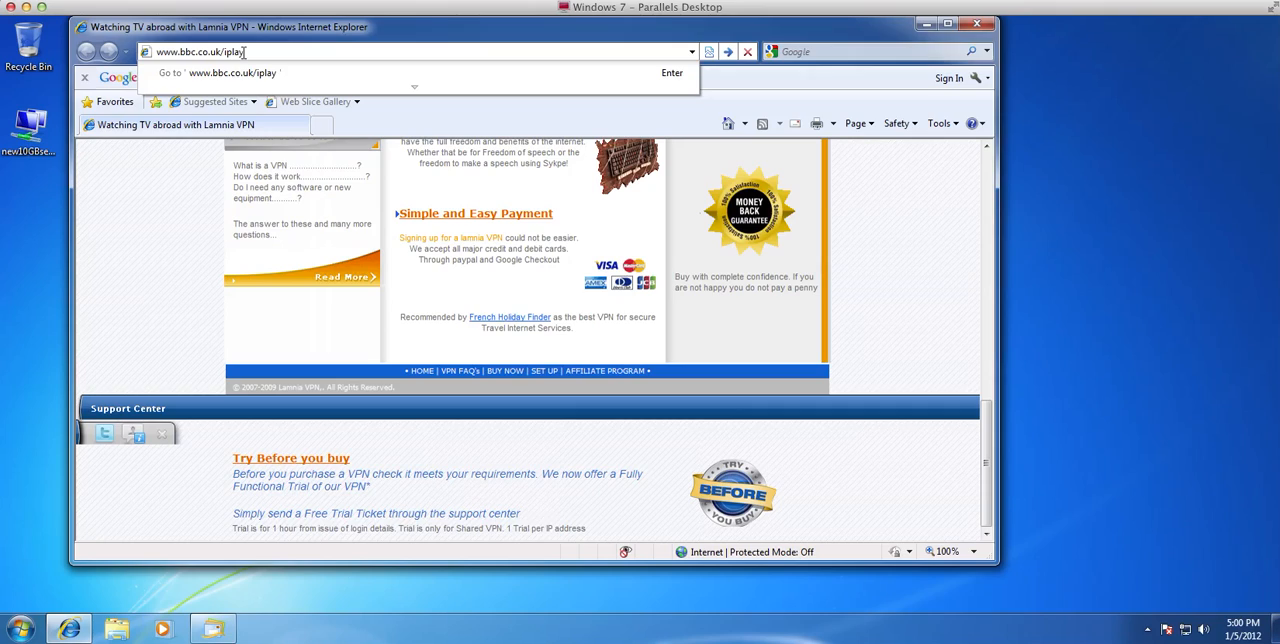
type("er")
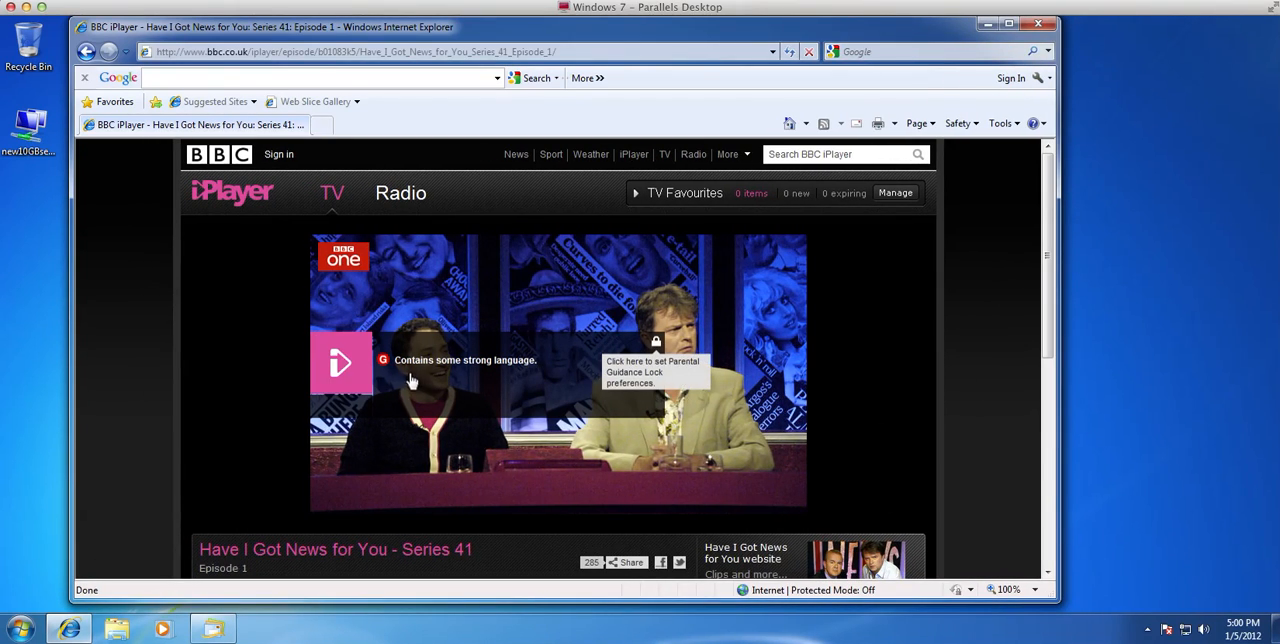
- Play the episode, confirm being 18 or older at the guidance check, then pause playback
left_click(656, 342)
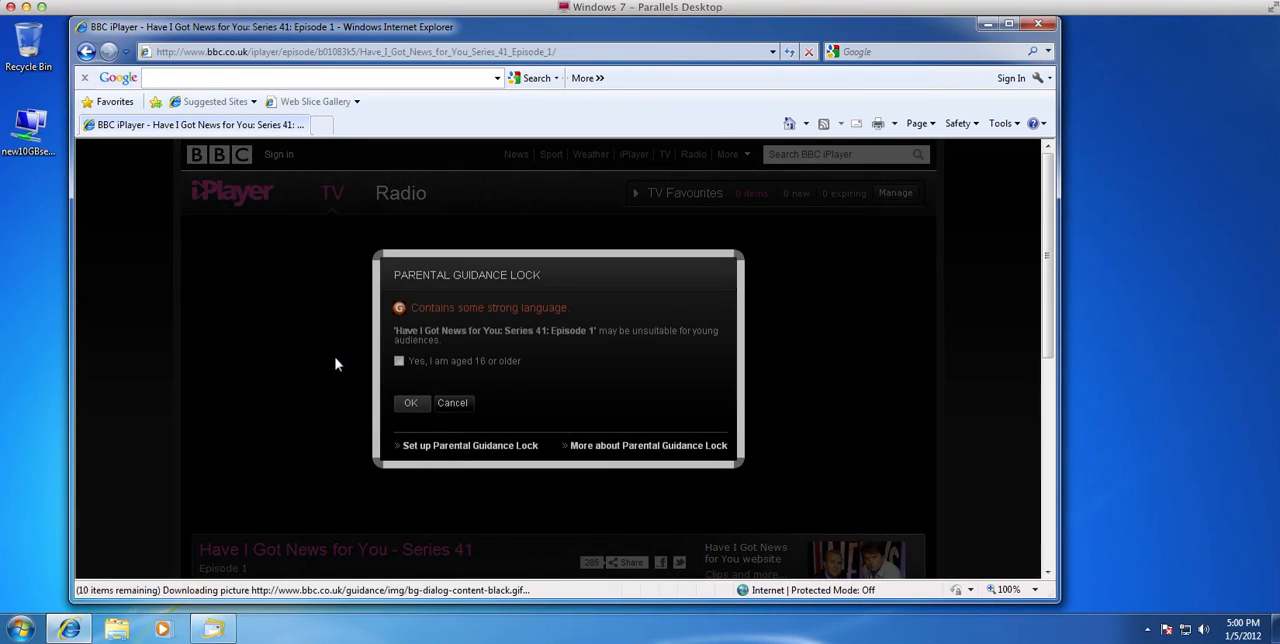
left_click(400, 360)
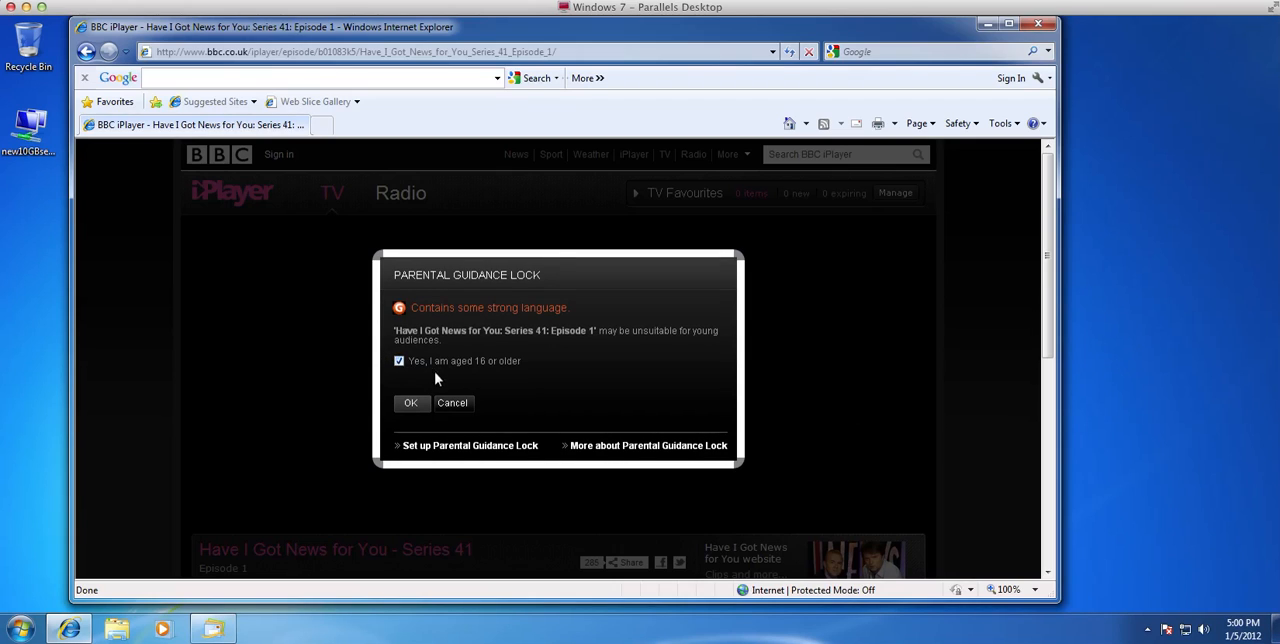
left_click(410, 402)
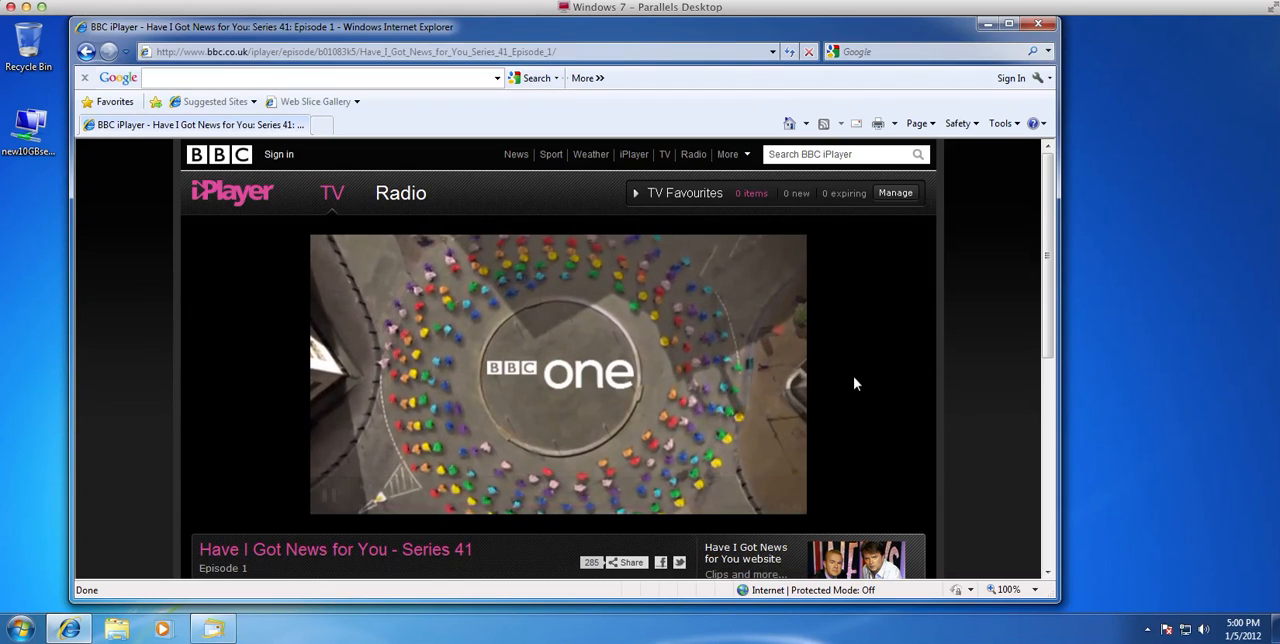
left_click(556, 372)
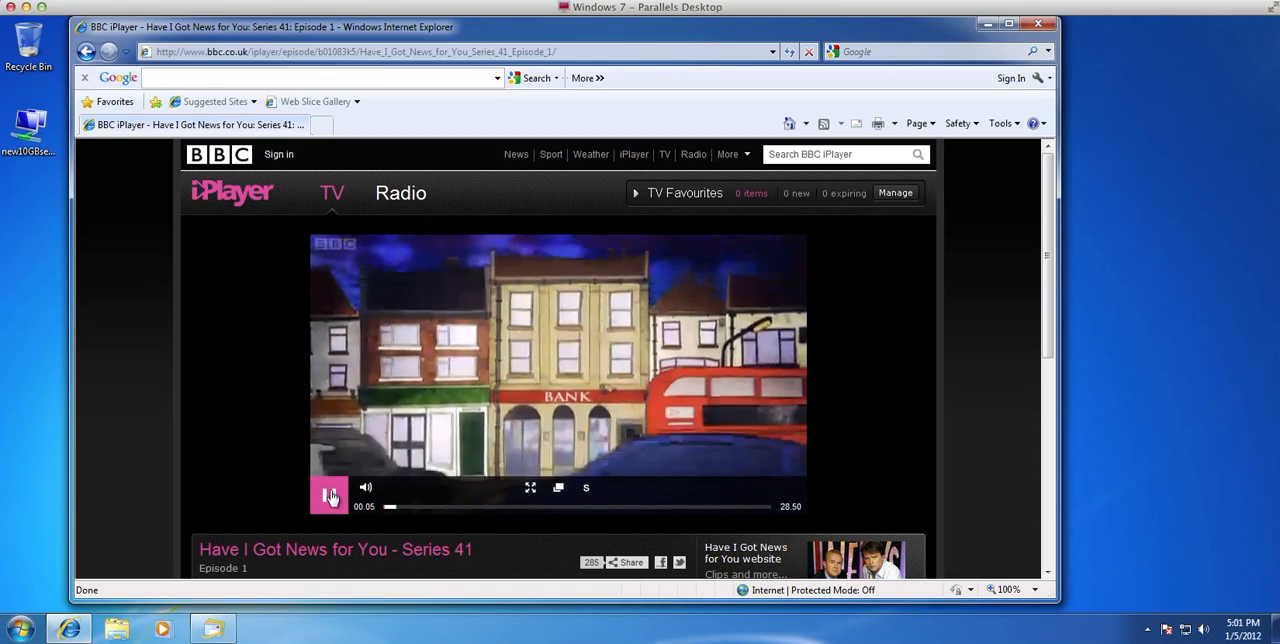
left_click(330, 496)
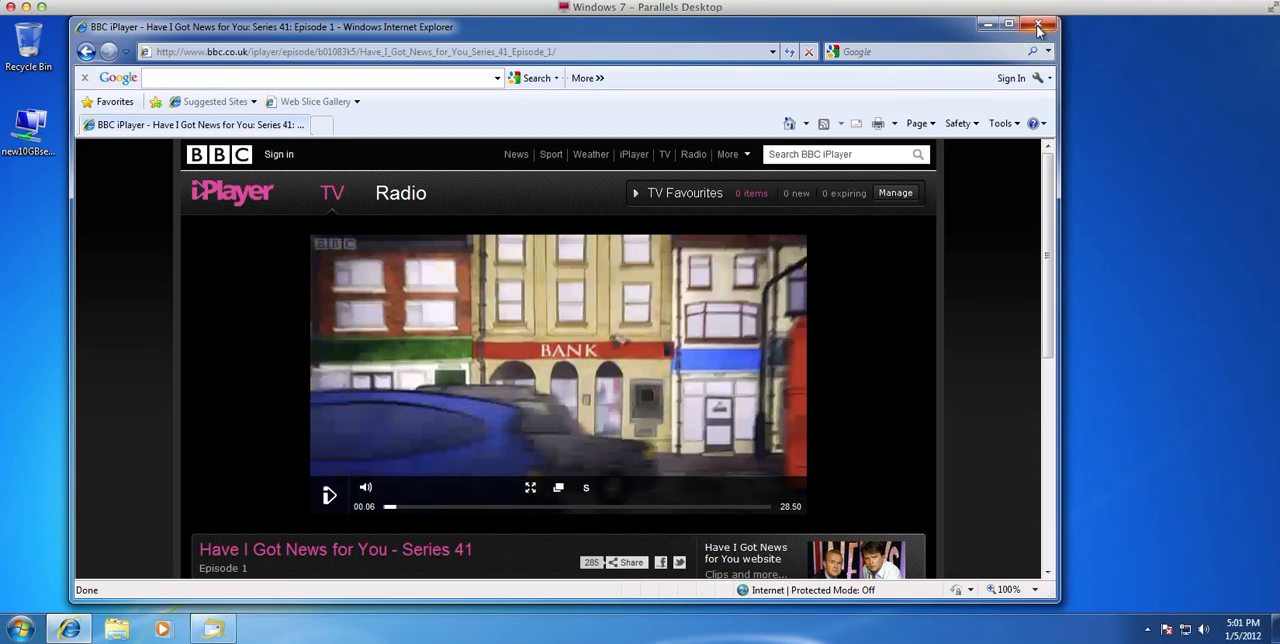
- Close Internet Explorer and reopen the dialer from the desktop phonebook file
left_click(1038, 24)
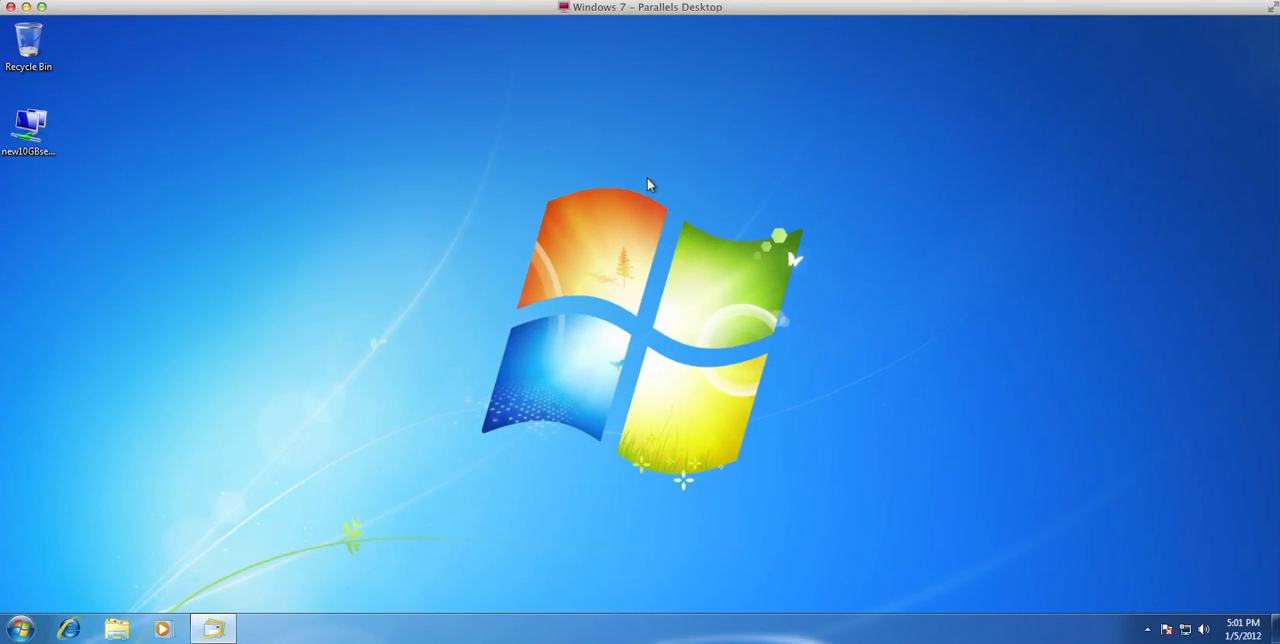
mouse_move(204, 180)
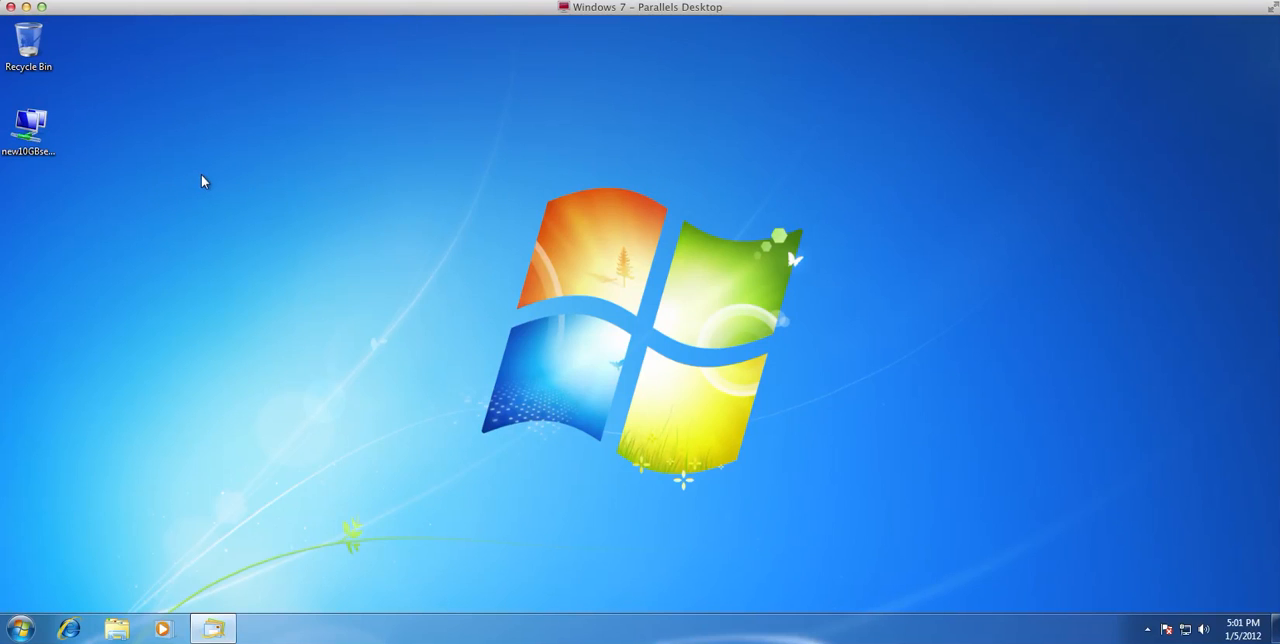
left_click(28, 124)
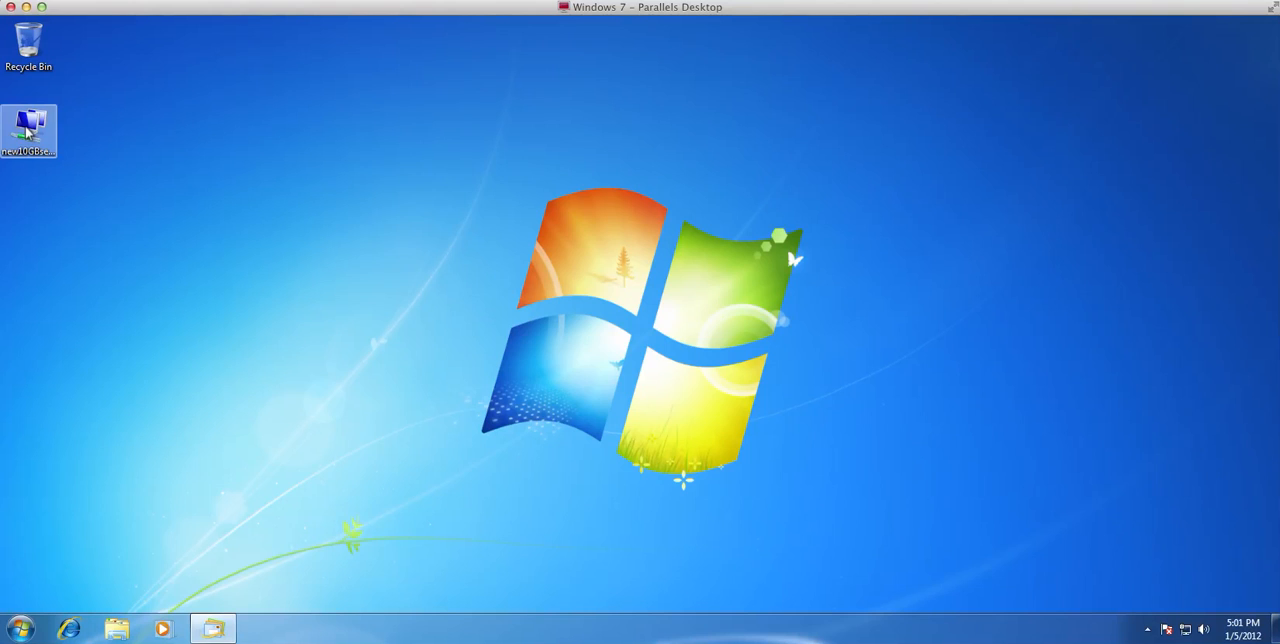
double_click(28, 130)
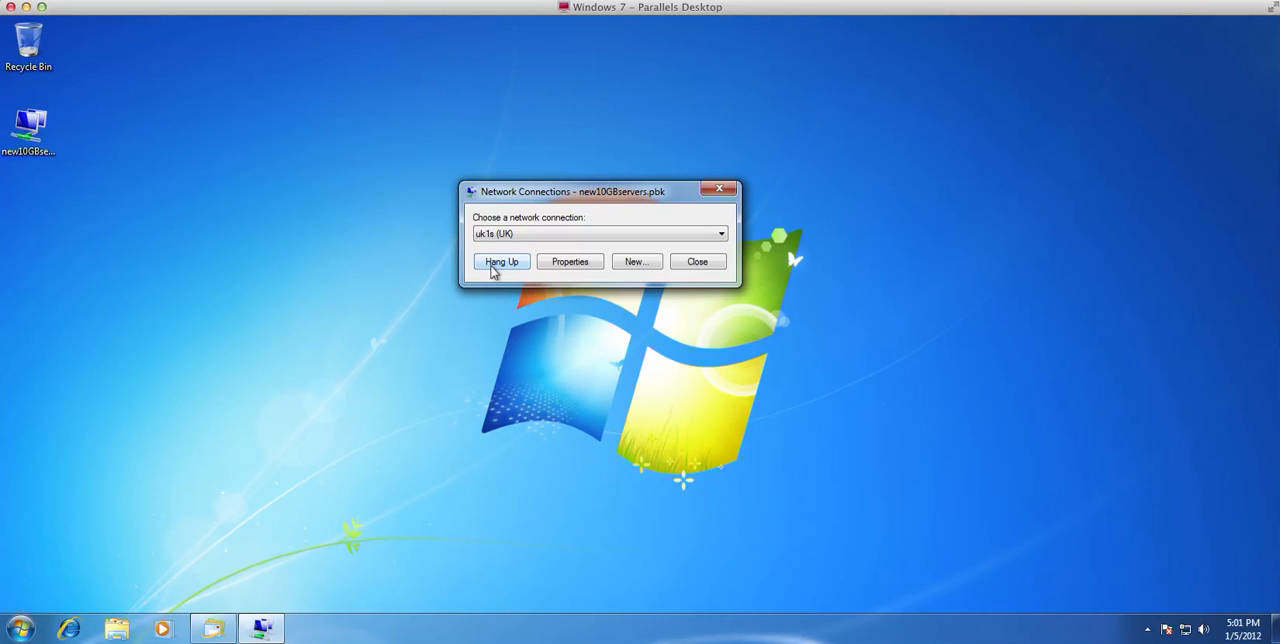
- Hang up the uk1s (UK) VPN session, confirm, and reopen the desktop phonebook dialer to verify disconnection
left_click(502, 260)
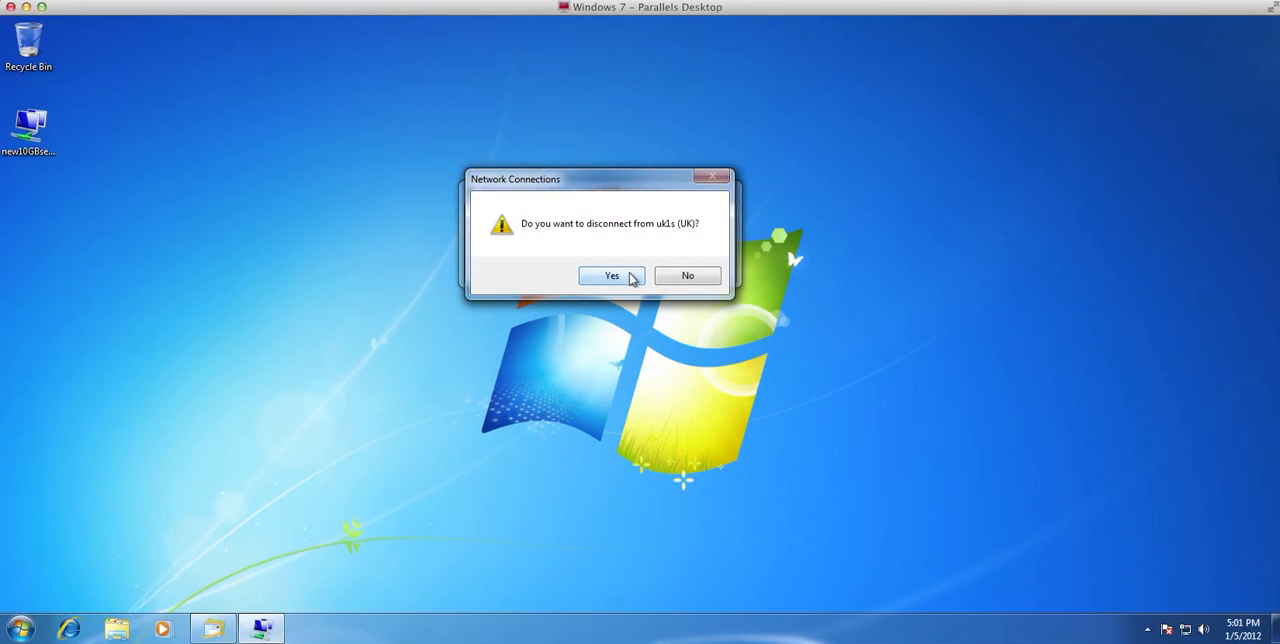
left_click(612, 276)
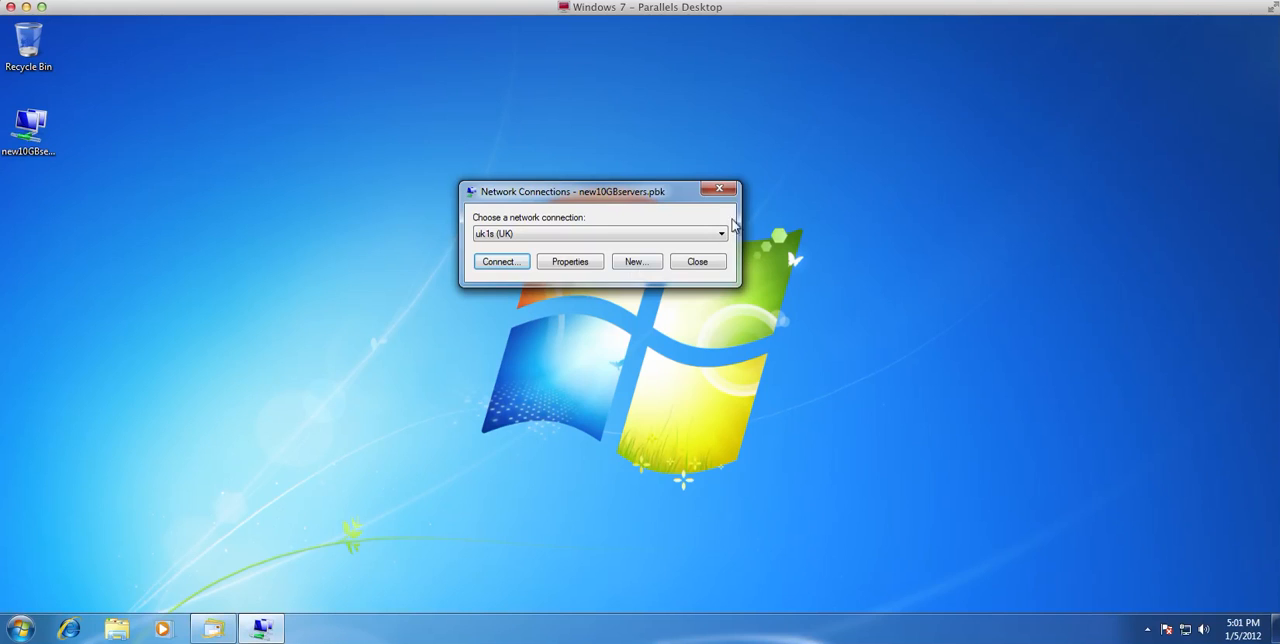
left_click(696, 260)
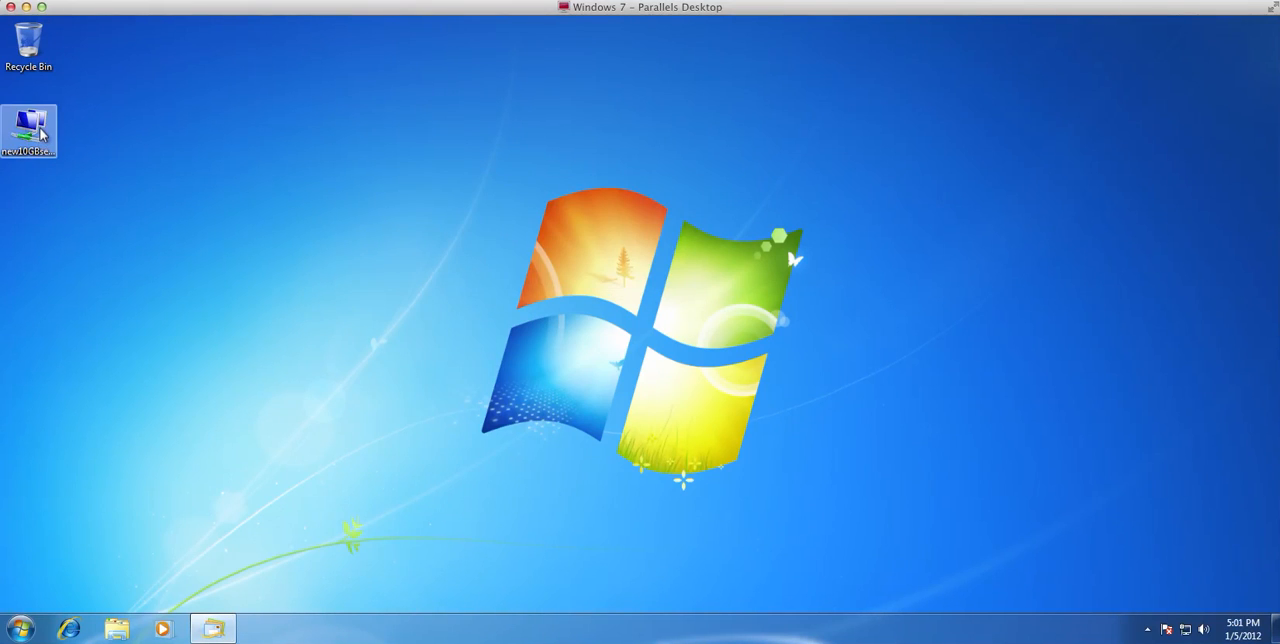
double_click(28, 132)
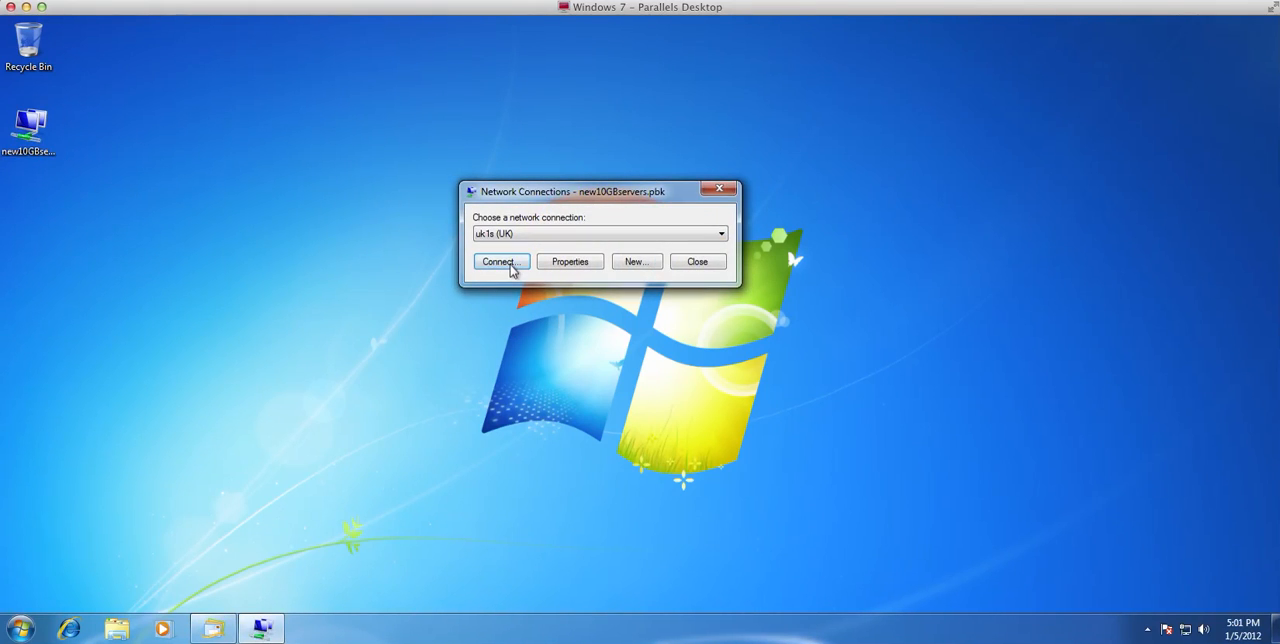